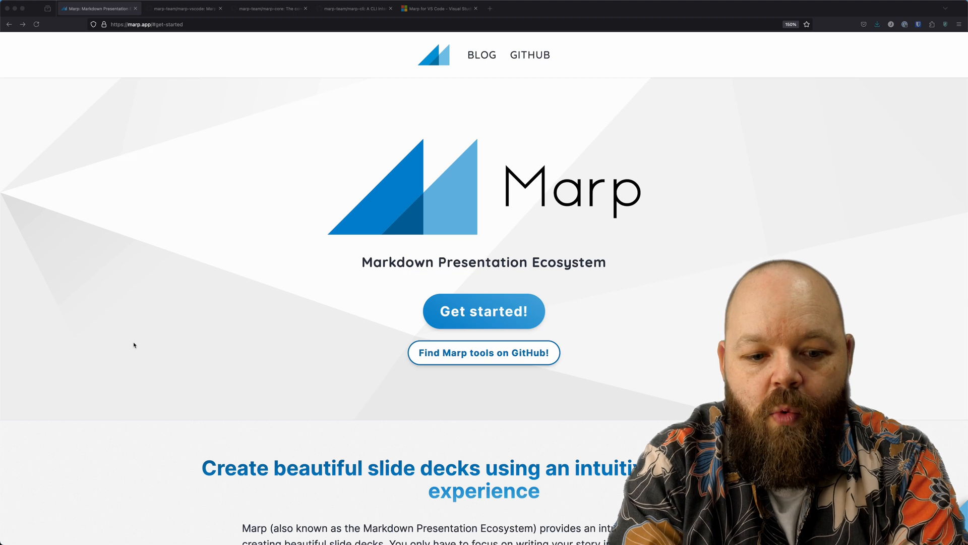
Scroll the marp.app homepage from CommonMark support down to the Tools and integrations section
{"action": "scroll", "scroll_direction": "down", "scroll_amount": 3}
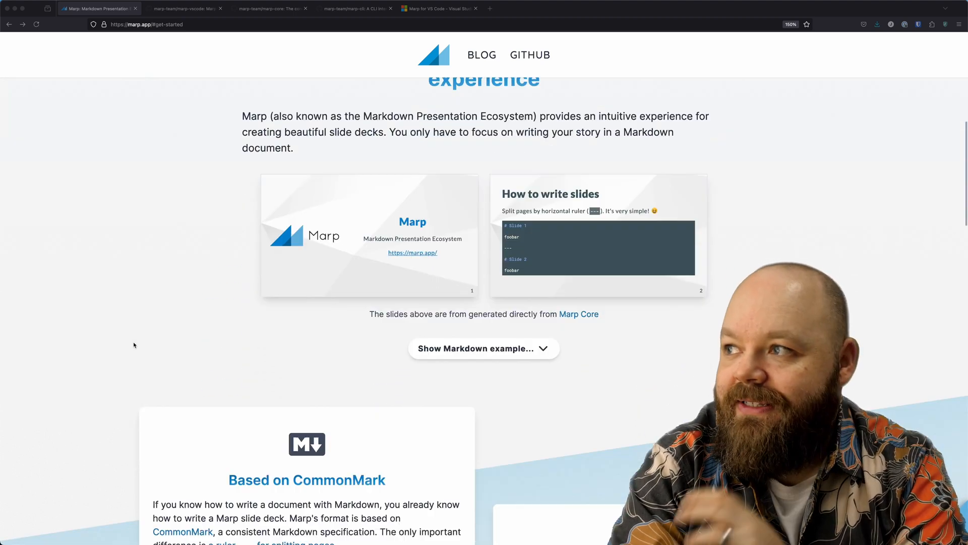
{"action": "scroll", "scroll_direction": "down", "scroll_amount": 3}
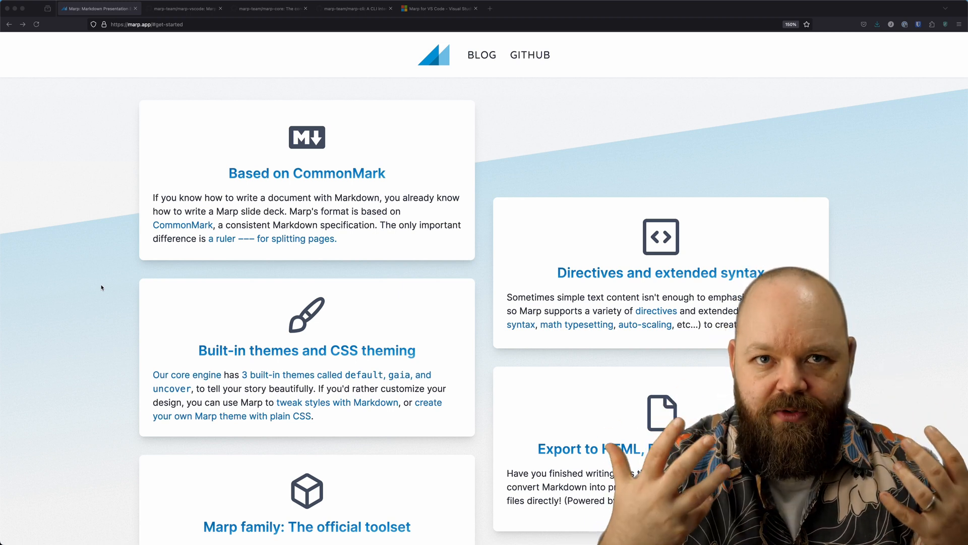
{"action": "scroll", "scroll_direction": "down", "scroll_amount": 3}
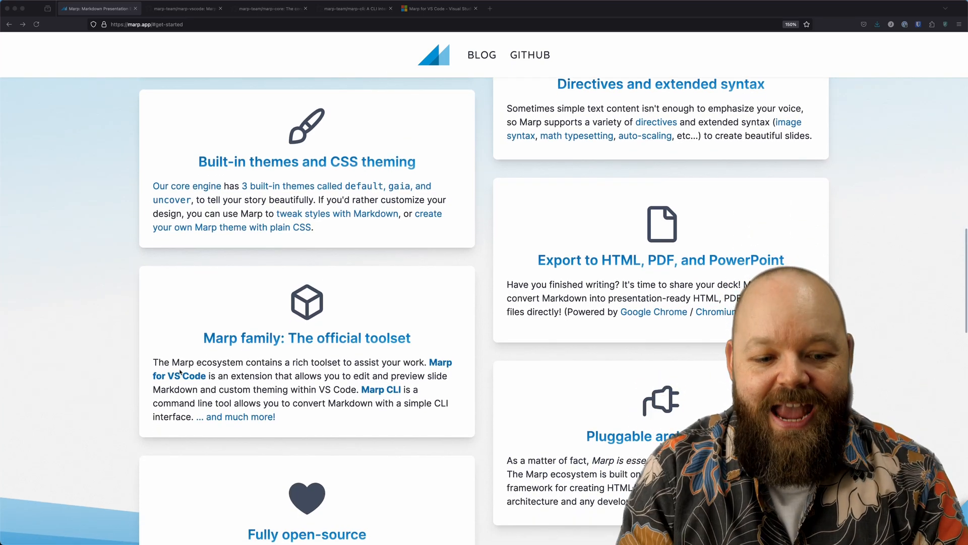
{"action": "scroll", "scroll_direction": "down", "scroll_amount": 3}
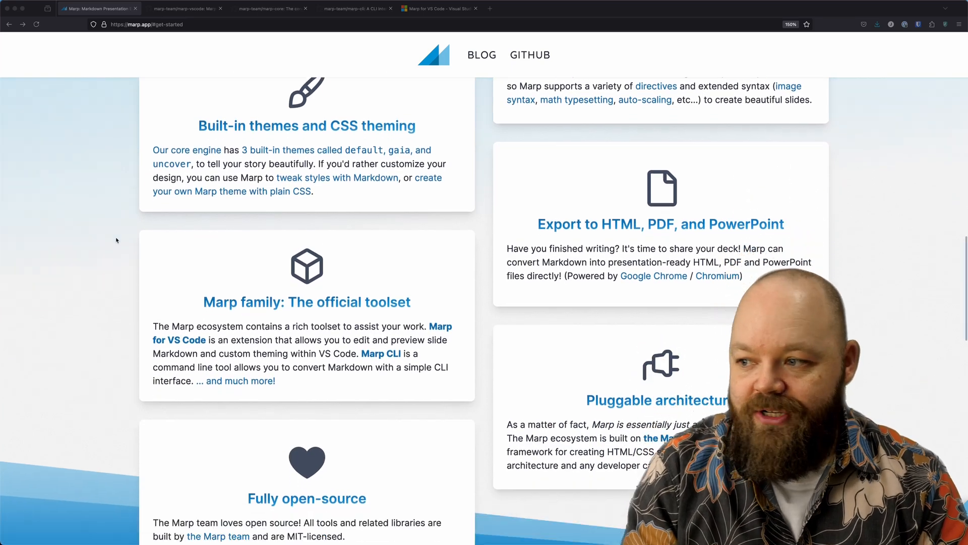
{"action": "scroll", "scroll_direction": "down", "scroll_amount": 3}
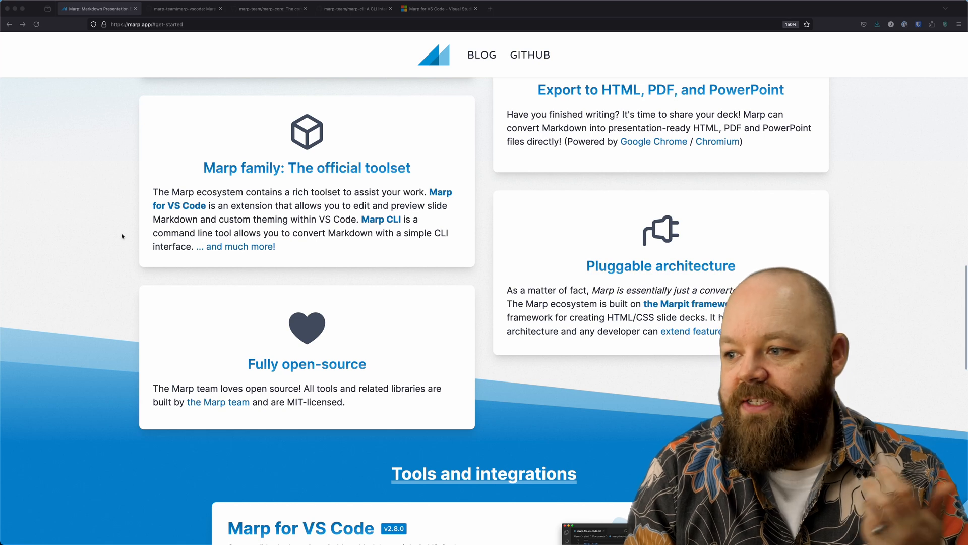
{"action": "scroll", "scroll_direction": "down", "scroll_amount": 3}
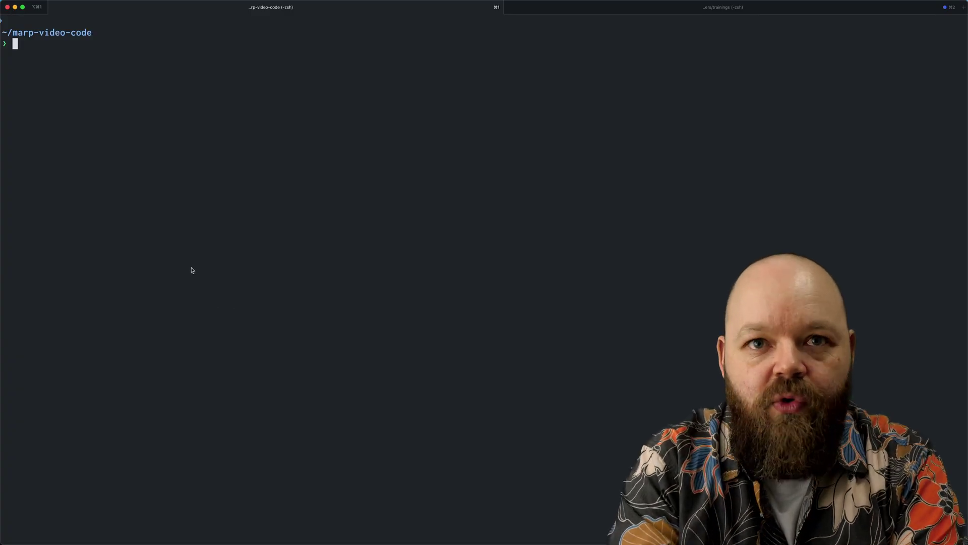
Run marp --version in the terminal, confirming marp-cli v3.4.0 with marp-core v3.9.0
{"action": "type", "text": "marp"}
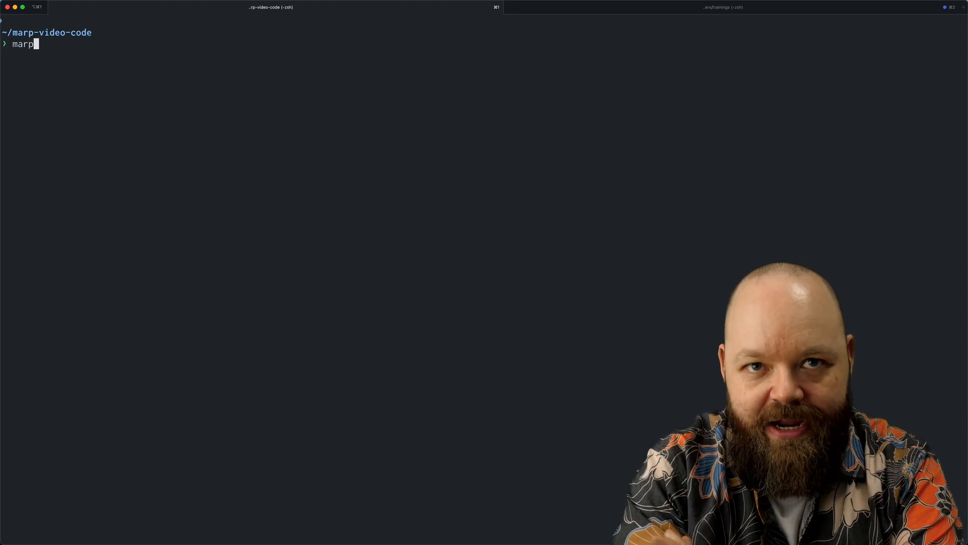
{"action": "type", "text": "--version"}
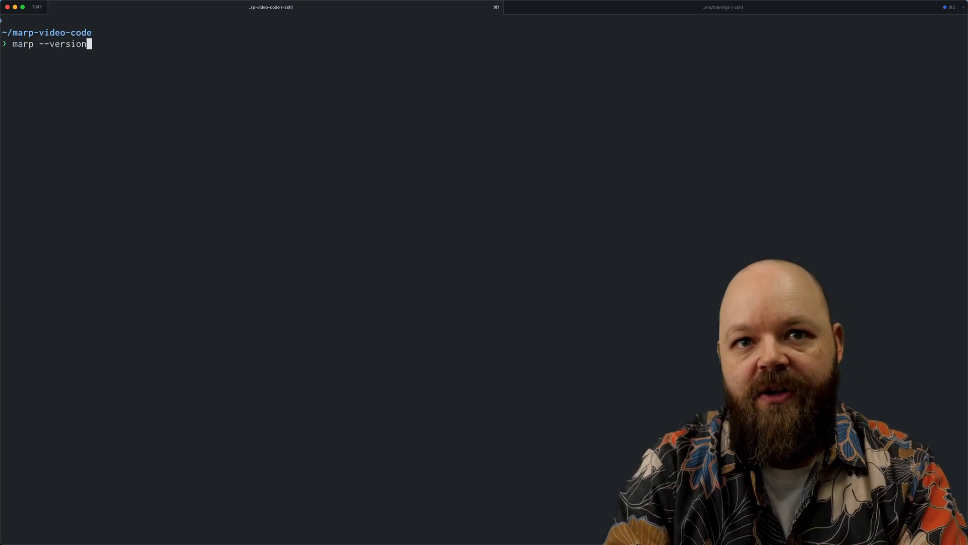
{"action": "key", "text": "Return"}
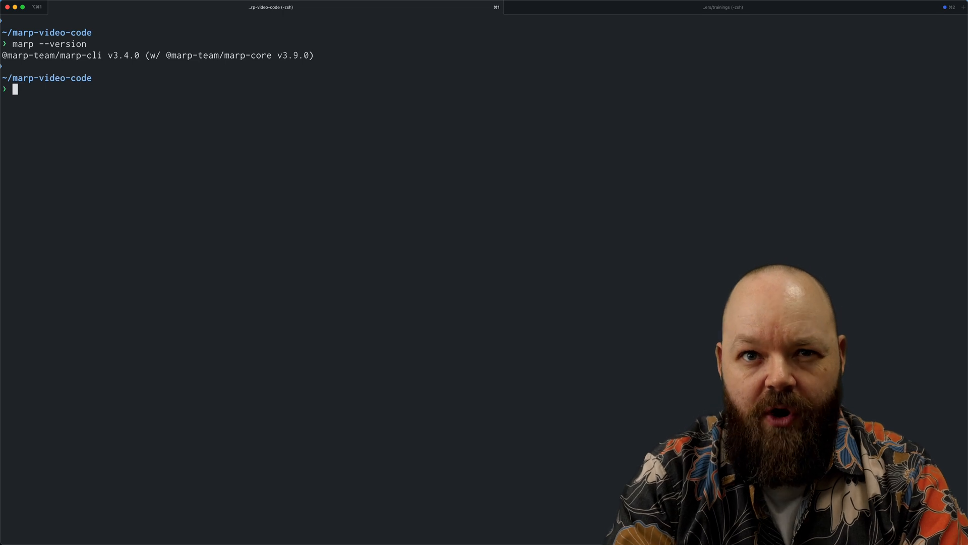
{"action": "type", "text": "c"}
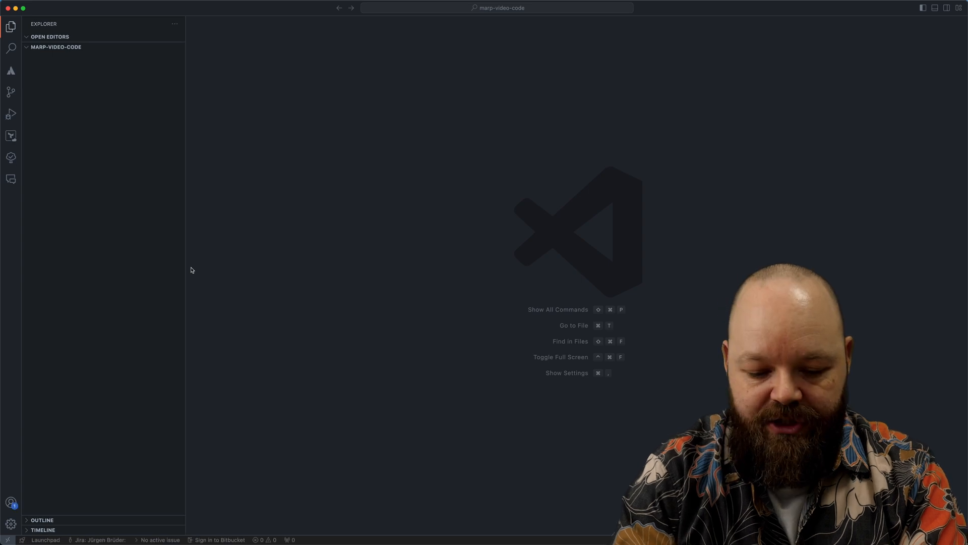
{"action": "type", "text": "ex"}
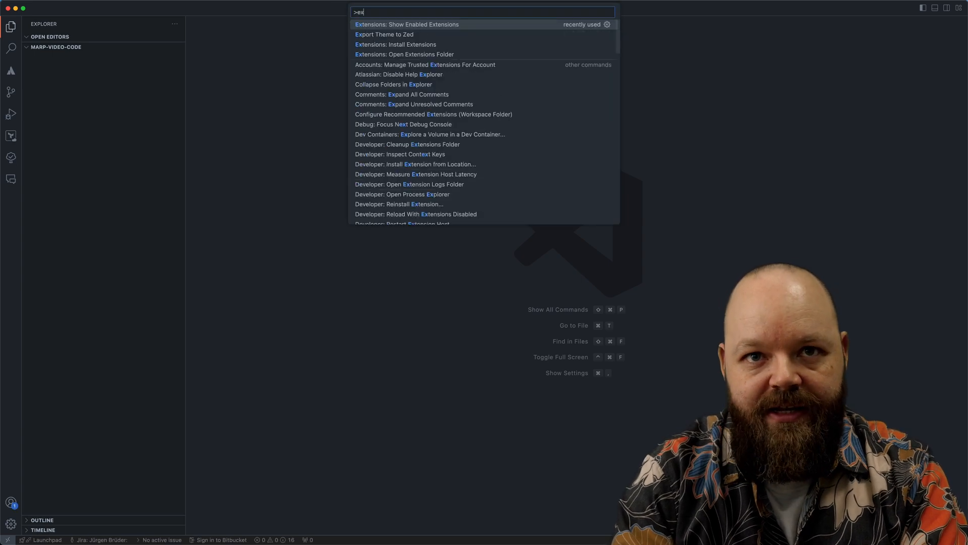
{"action": "left_click", "coordinate": [407, 24]}
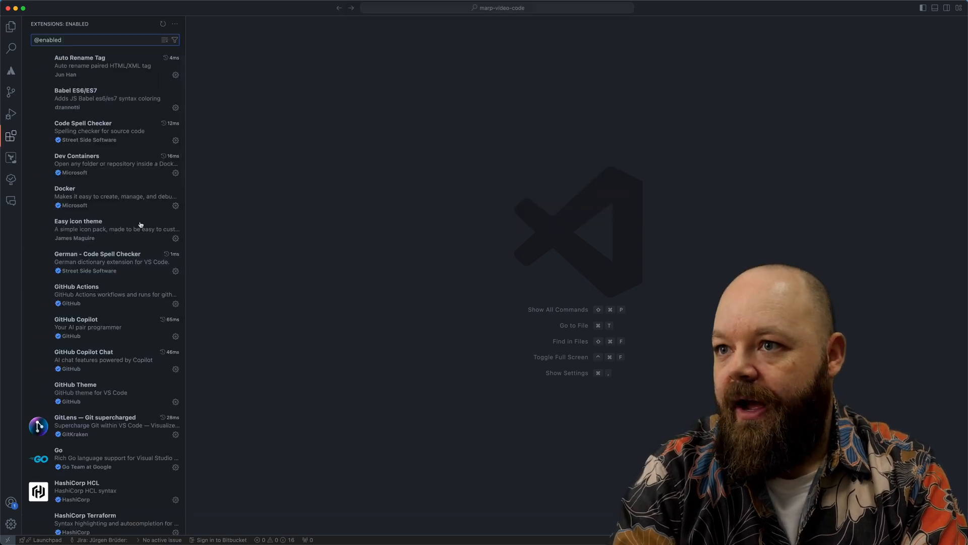
{"action": "type", "text": "marp"}
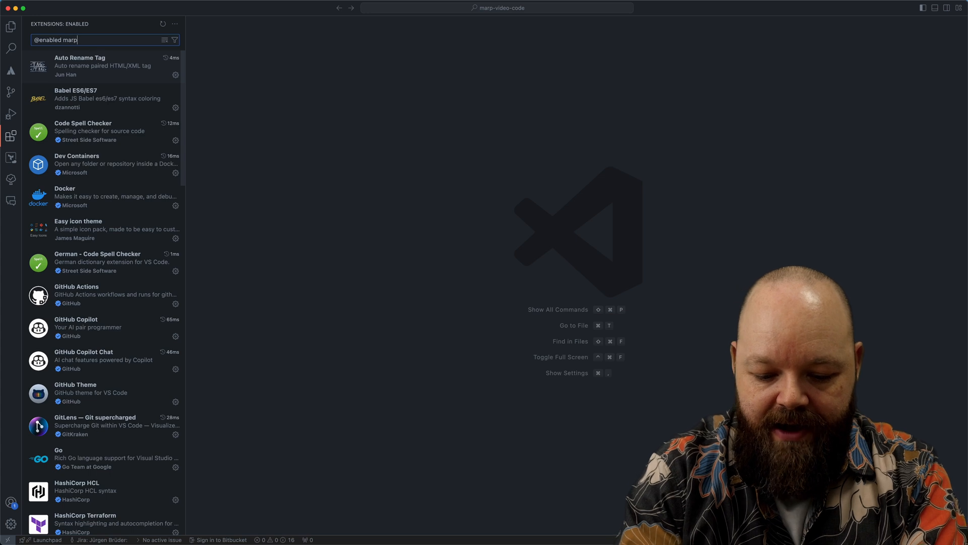
{"action": "left_click", "coordinate": [93, 66]}
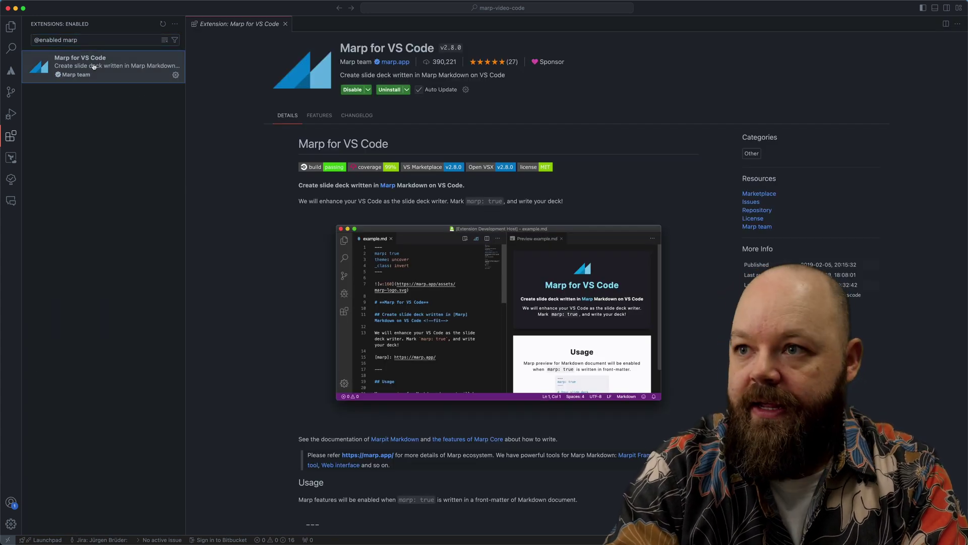
{"action": "scroll", "scroll_direction": "down", "scroll_amount": 3}
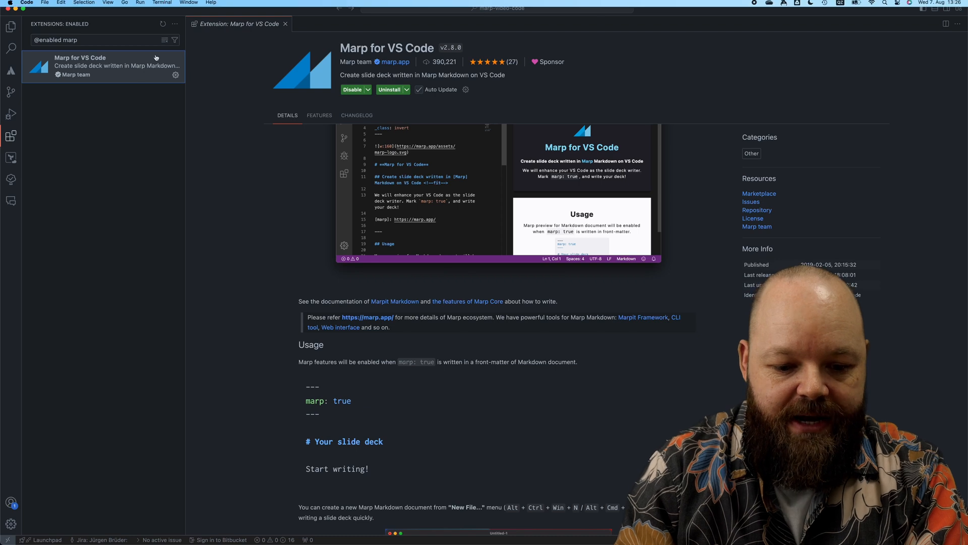
{"action": "left_click", "coordinate": [11, 27]}
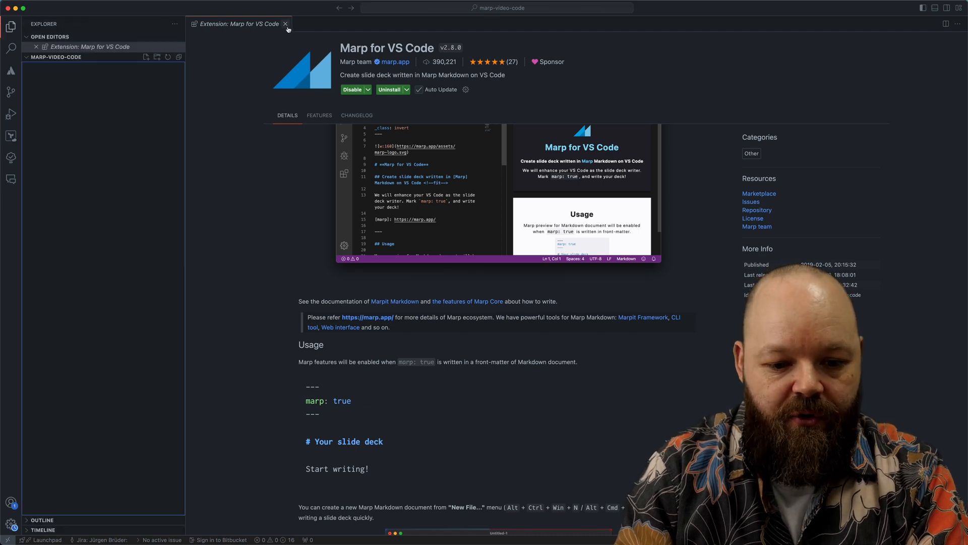
{"action": "left_click", "coordinate": [285, 24]}
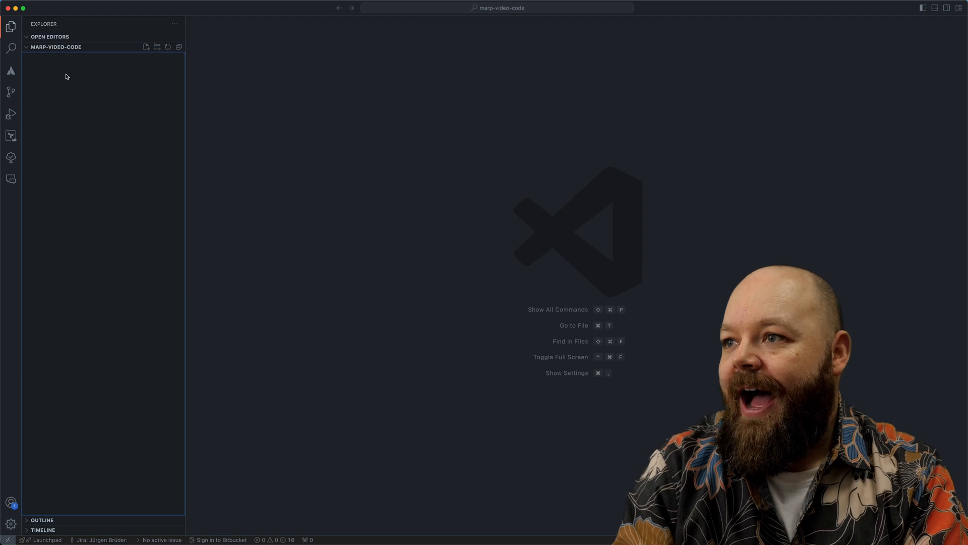
Create a new empty file named demo.md in the marp-video-code folder
{"action": "left_click", "coordinate": [146, 47]}
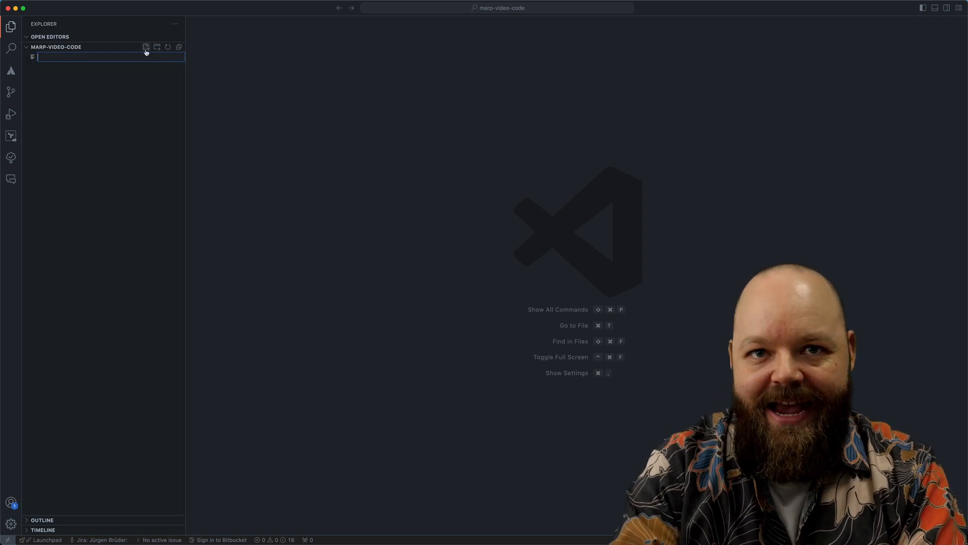
{"action": "type", "text": "demo.md"}
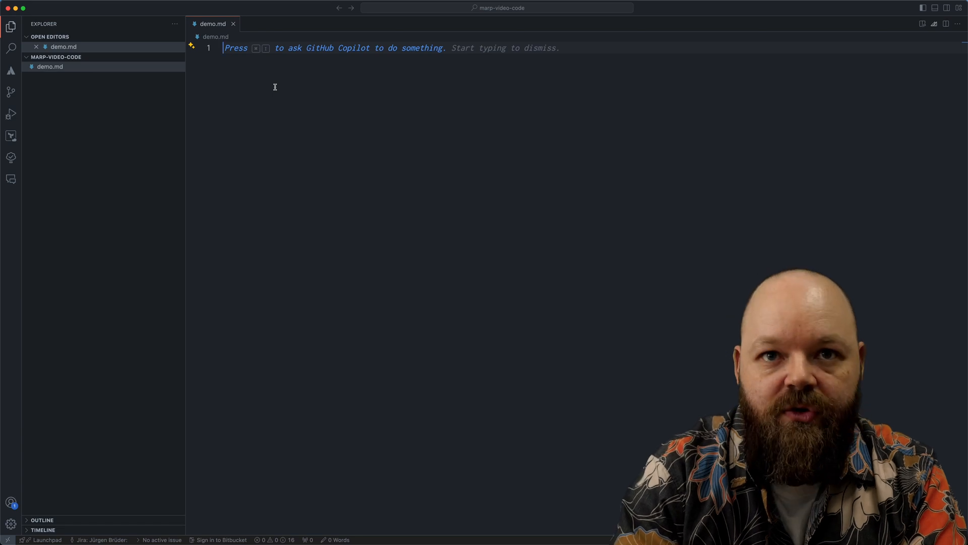
Add front matter with marp: true at the top of demo.md
{"action": "type", "text": "---"}
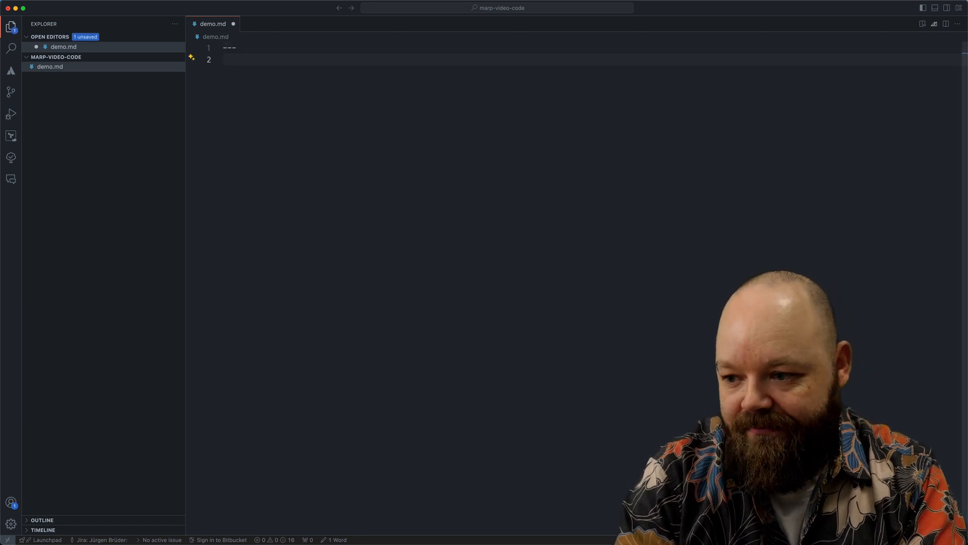
{"action": "type", "text": "marp: true"}
{"action": "type", "text": "#"}
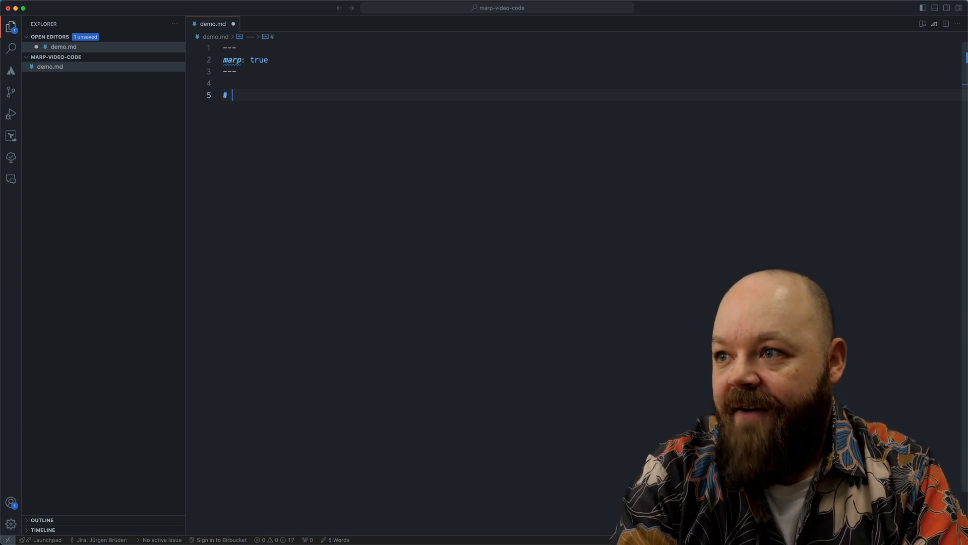
Add the heading '# Welcome to my presentation' and start a new line below it
{"action": "type", "text": "Welcome"}
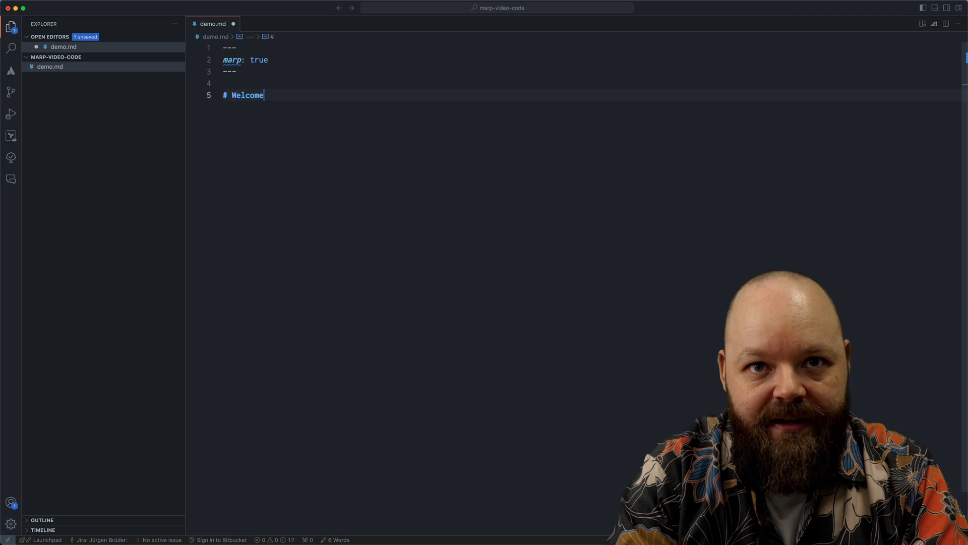
{"action": "type", "text": "to my pre"}
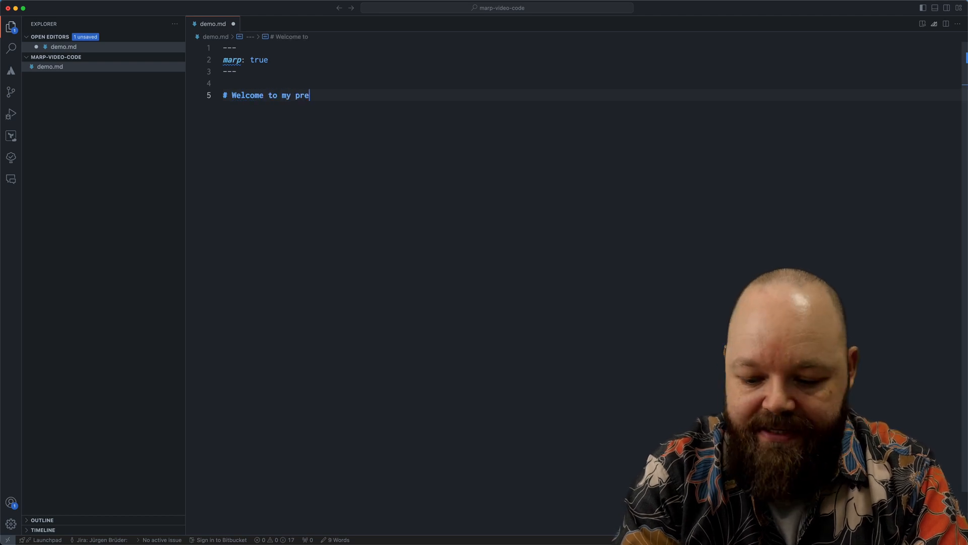
{"action": "type", "text": "sentat"}
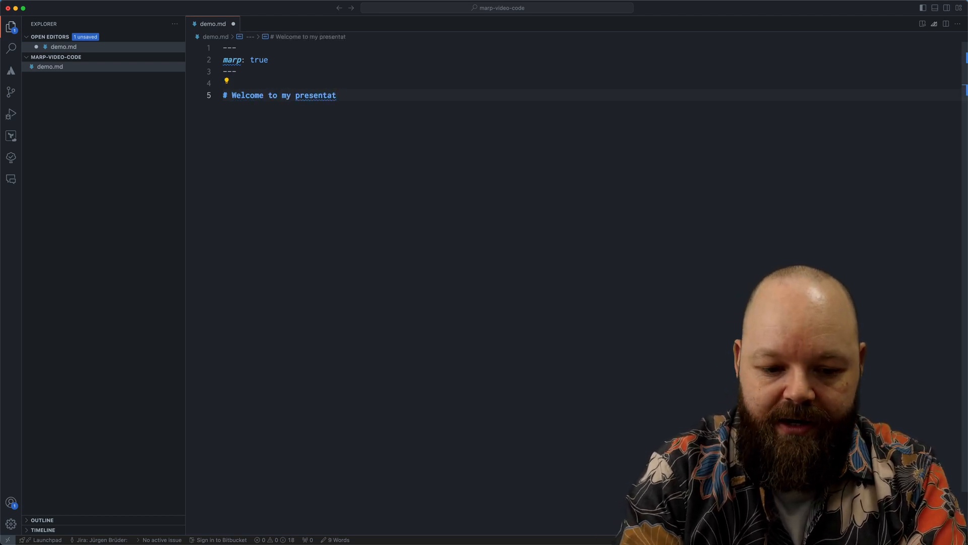
{"action": "type", "text": "ion"}
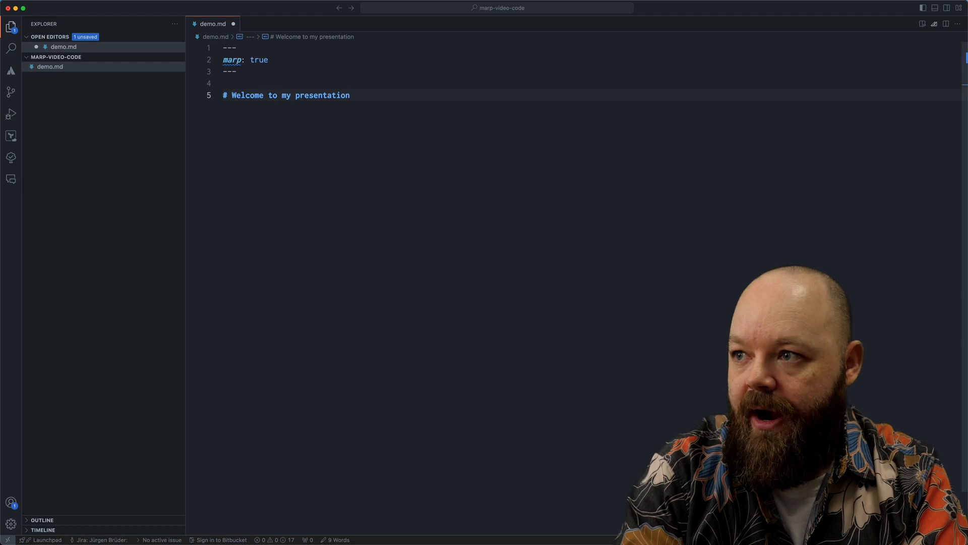
{"action": "key", "text": "Enter"}
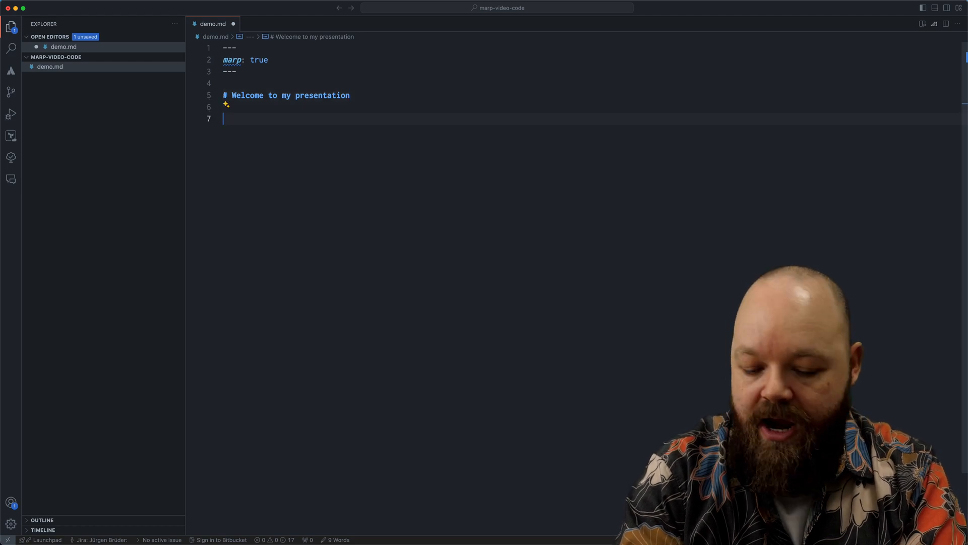
{"action": "type", "text": "-"}
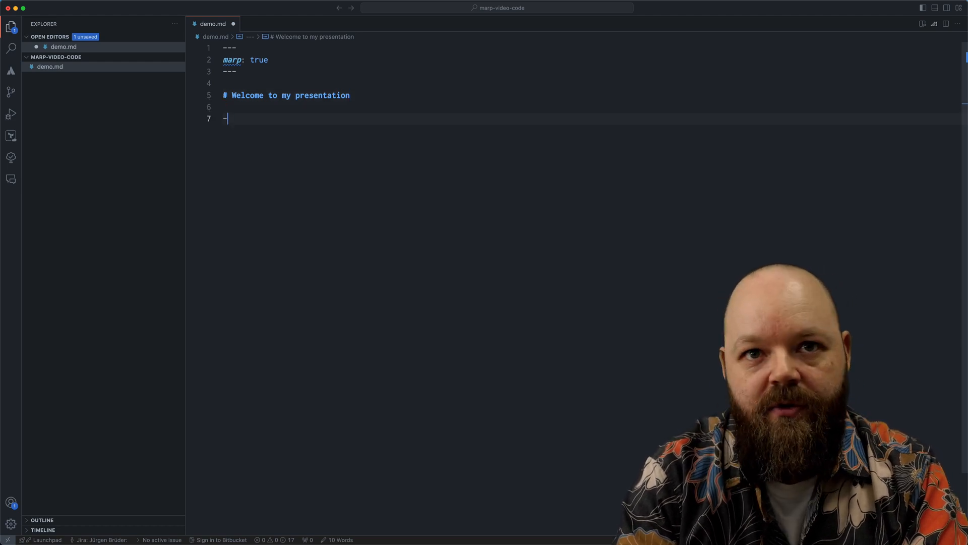
Add '---' separators with '# Slide 2' listing A, B, C and '# Slide 3' listing 1, 2, 3
{"action": "type", "text": "---"}
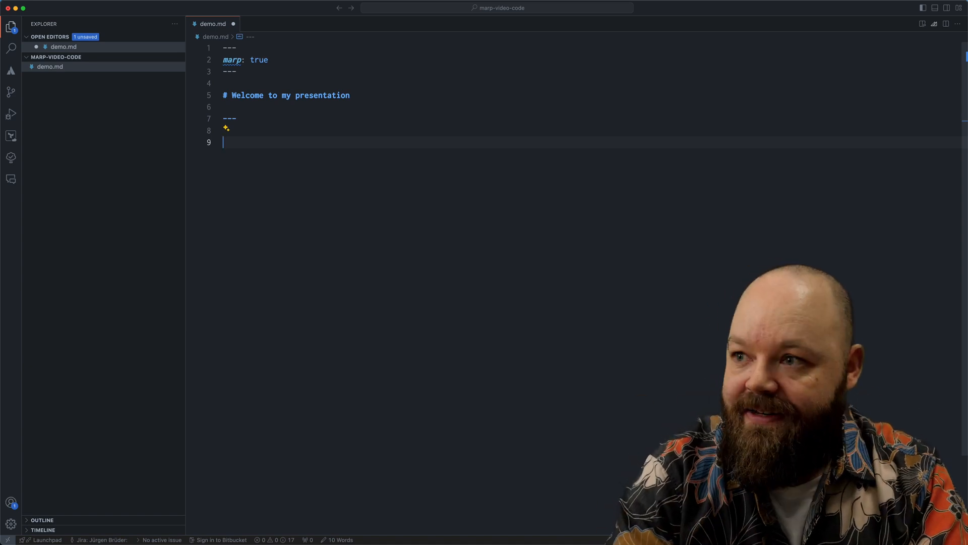
{"action": "type", "text": "# Slide"}
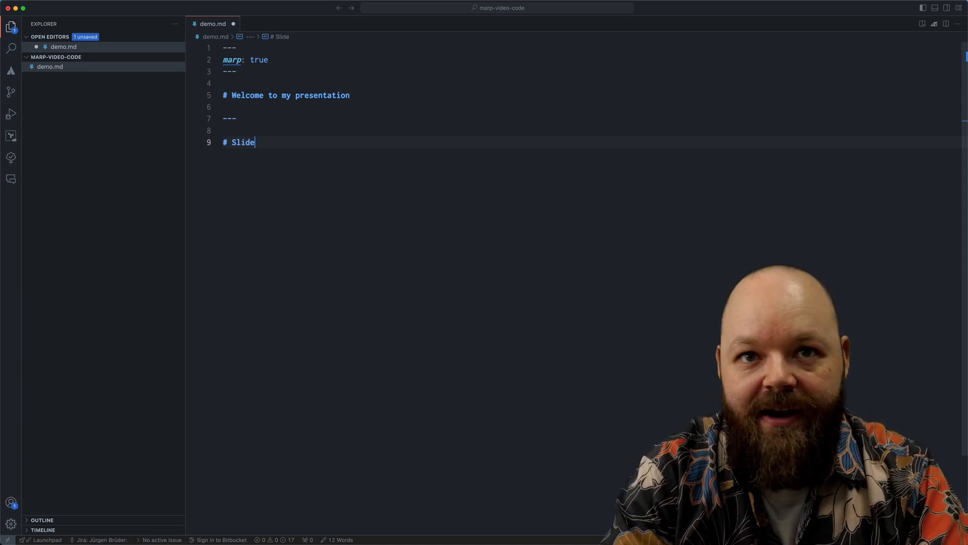
{"action": "type", "text": "2"}
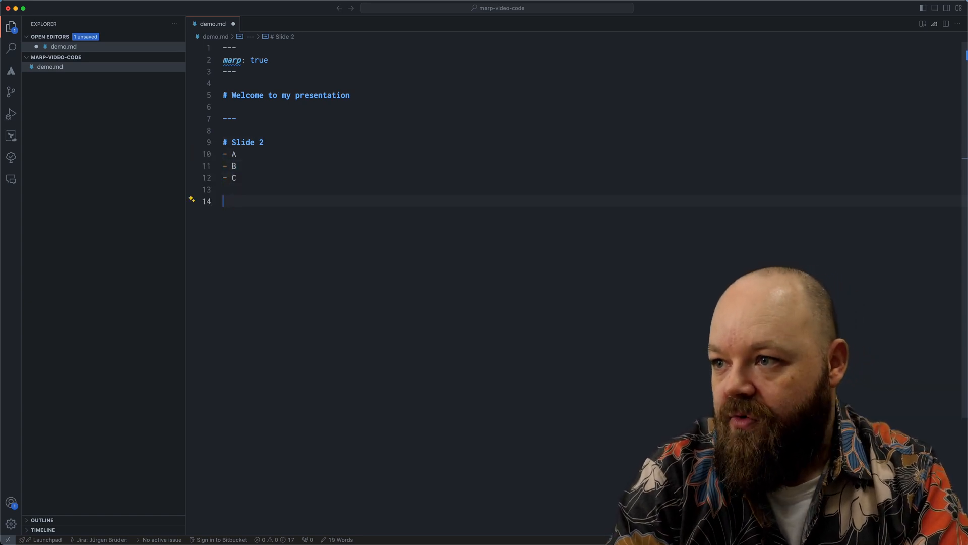
{"action": "type", "text": "---"}
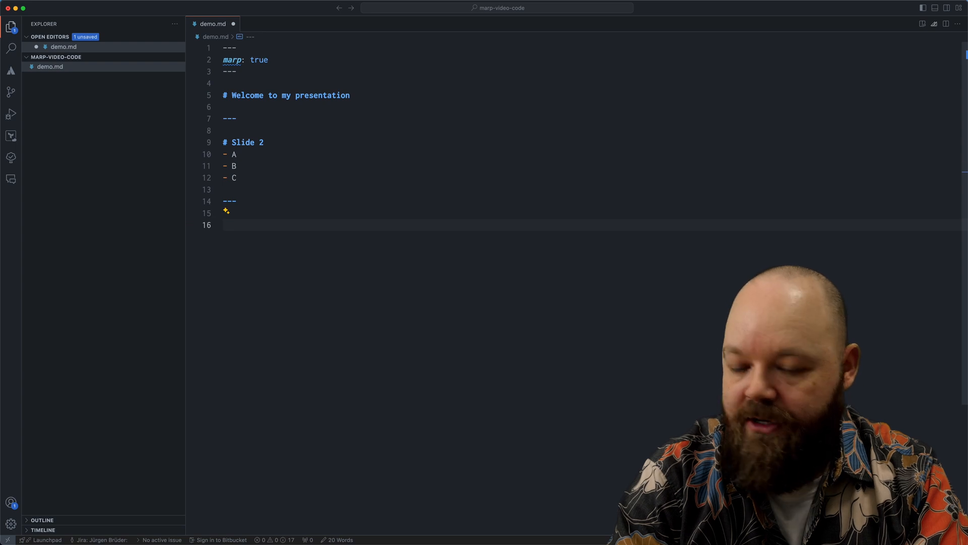
{"action": "type", "text": "# Slide 3"}
{"action": "type", "text": "- 1"}
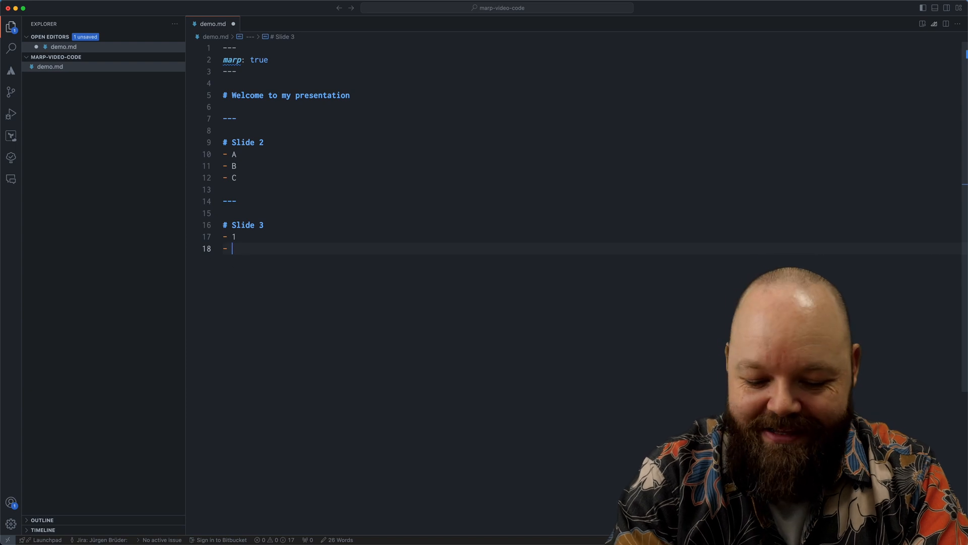
{"action": "type", "text": "2"}
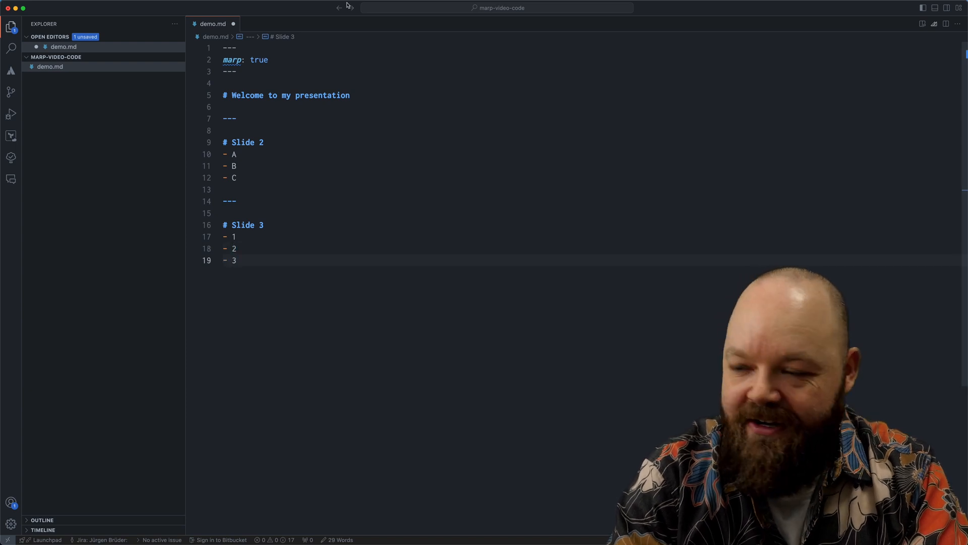
Point out the '---' separator line between slides 2 and 3
{"action": "left_click", "coordinate": [227, 83]}
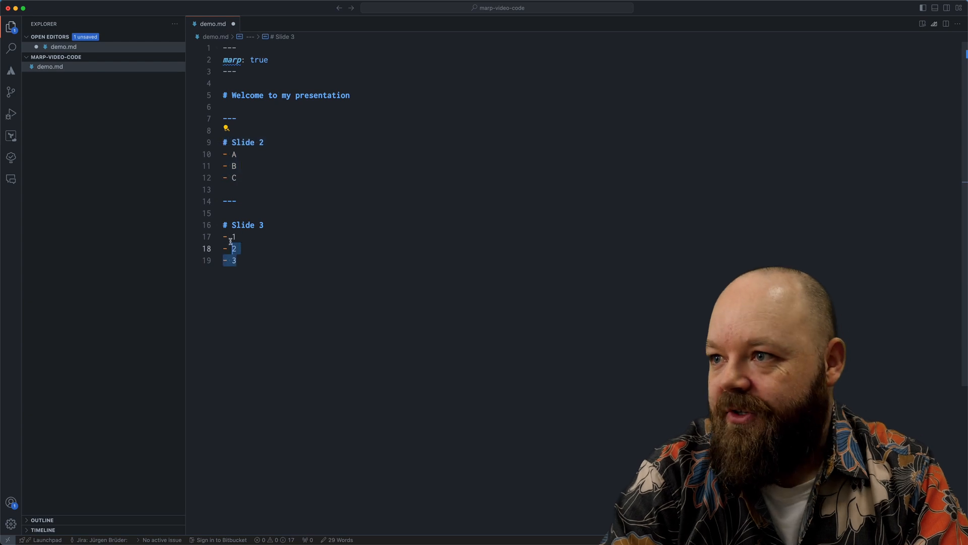
{"action": "left_click", "coordinate": [236, 200]}
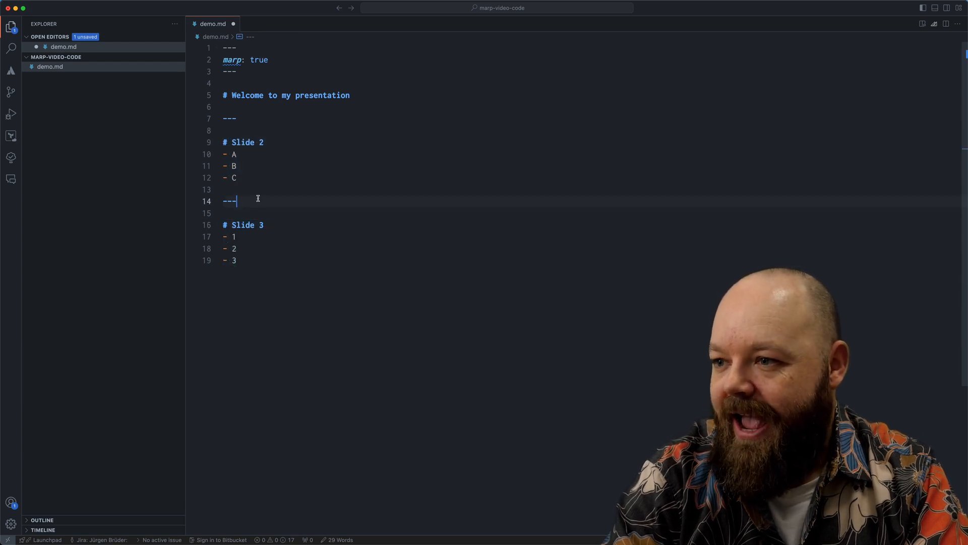
{"action": "mouse_move", "coordinate": [800, 103]}
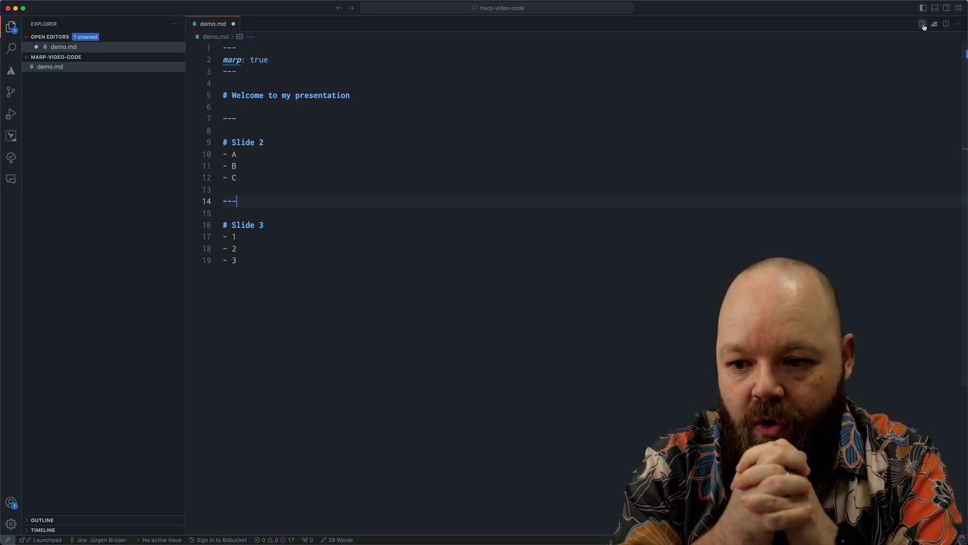
Show the live slide preview beside demo.md and edit the title to end with '!!'
{"action": "left_click", "coordinate": [924, 24]}
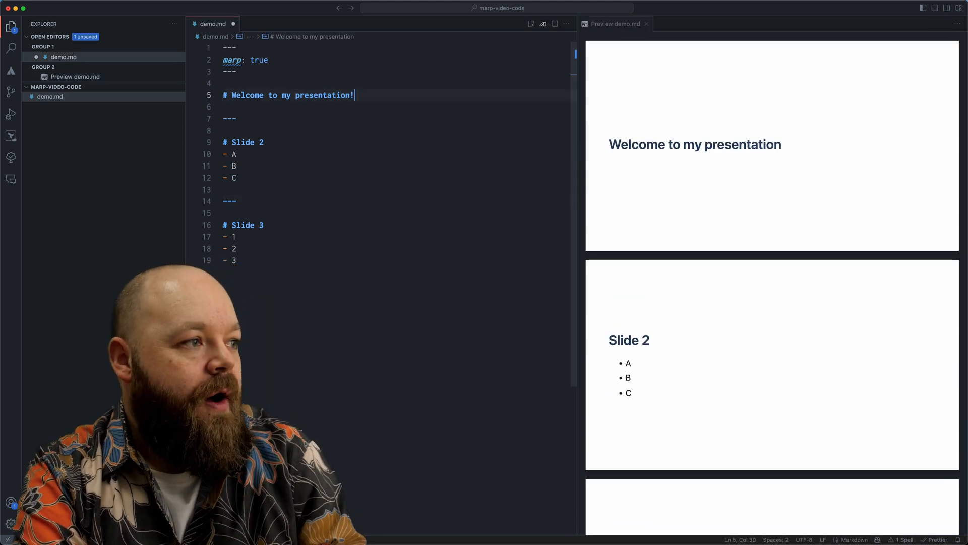
{"action": "type", "text": "!!"}
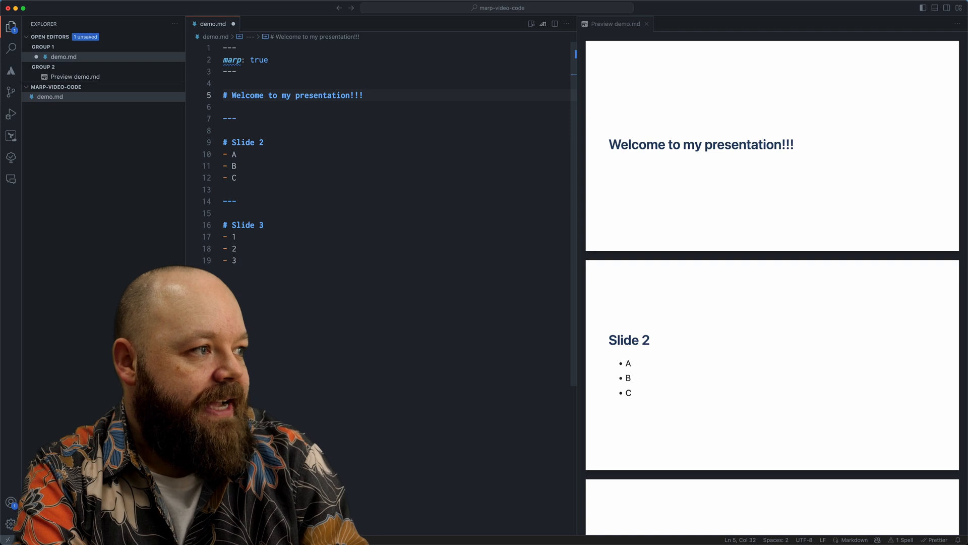
{"action": "key", "text": "Backspace"}
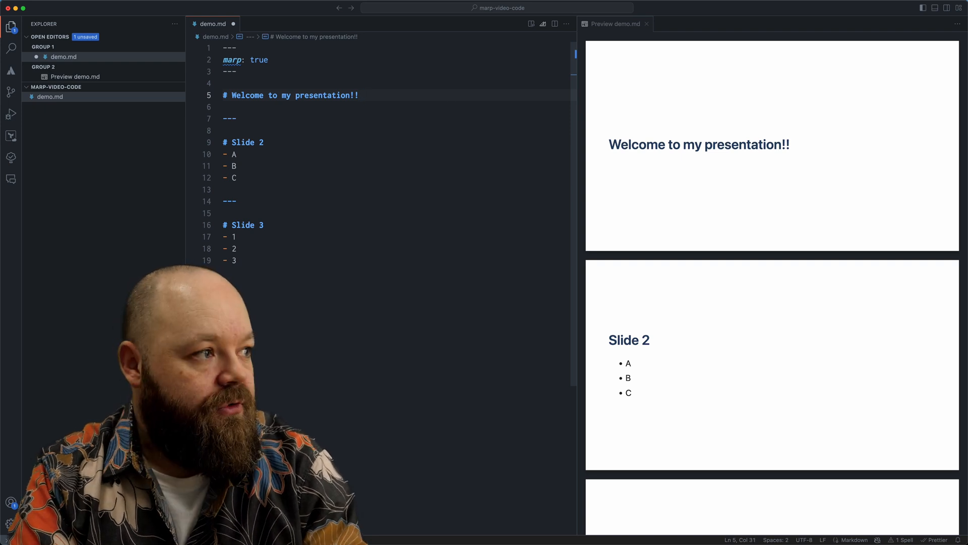
Revert the title to 'Welcome to my presentation' and return to the marp: true line
{"action": "key", "text": "Backspace"}
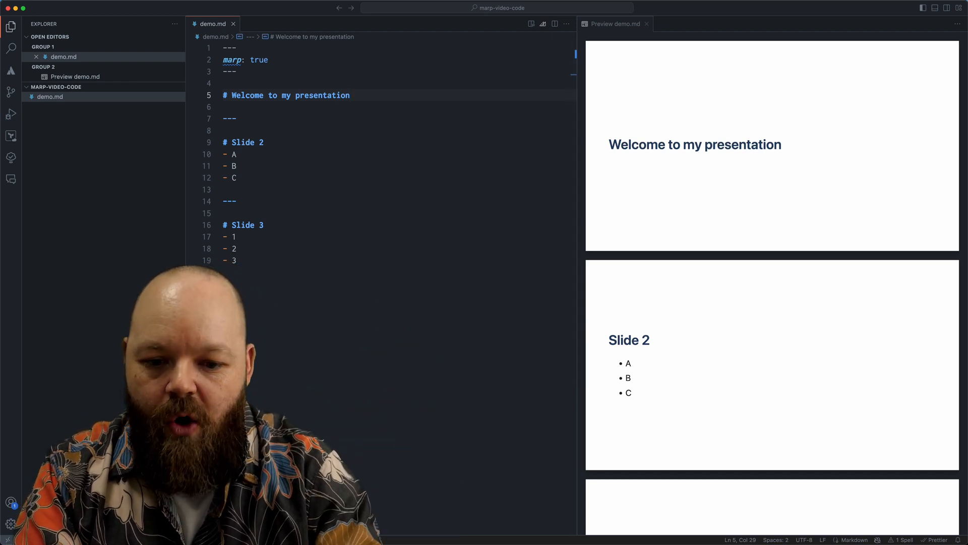
{"action": "left_click", "coordinate": [270, 60]}
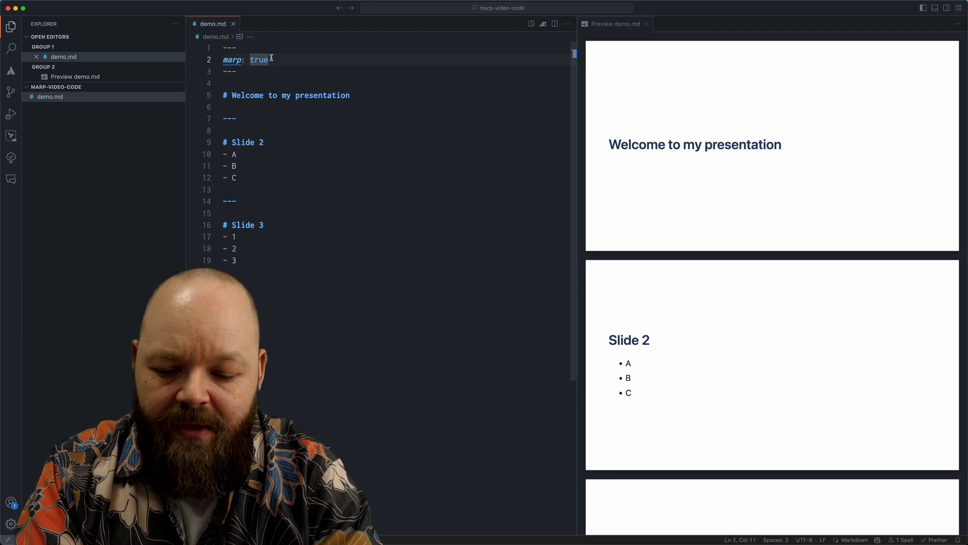
Add theme: gaia under marp: true so the preview shows cream gaia-styled slides
{"action": "type", "text": "theme:"}
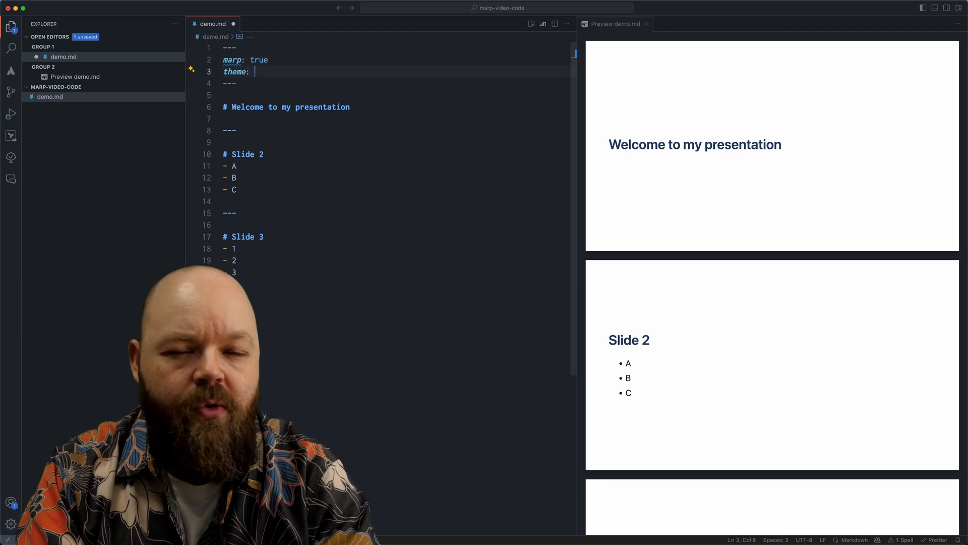
{"action": "type", "text": "gaia"}
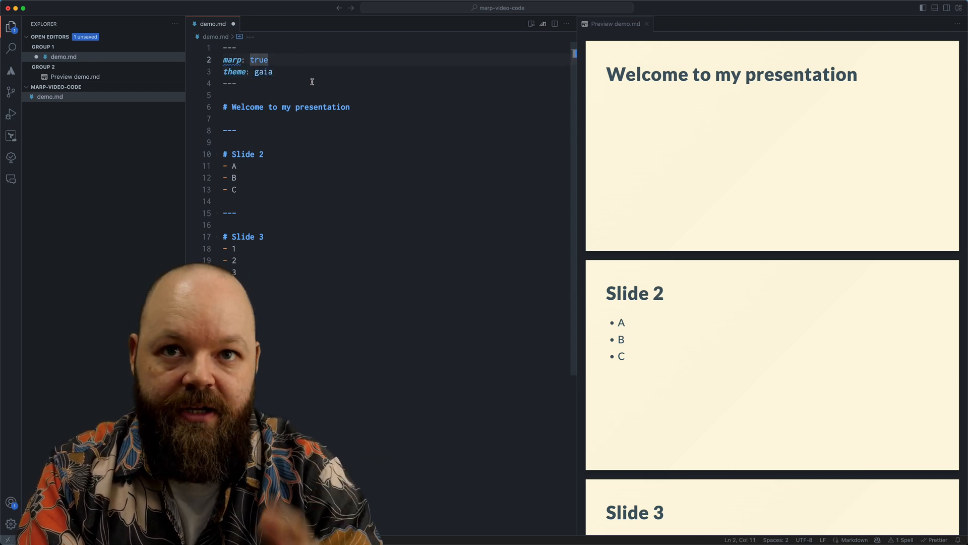
{"action": "left_click", "coordinate": [317, 87]}
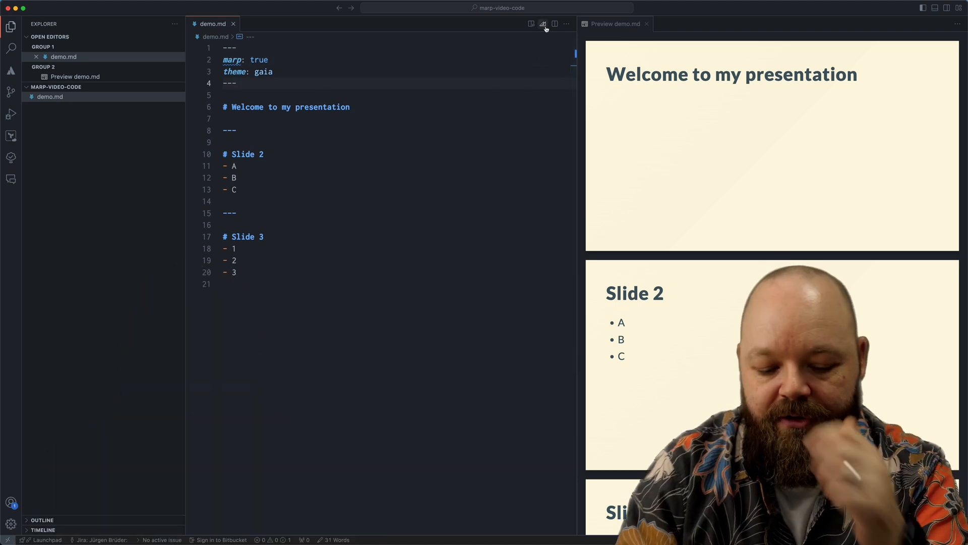
{"action": "mouse_move", "coordinate": [543, 24]}
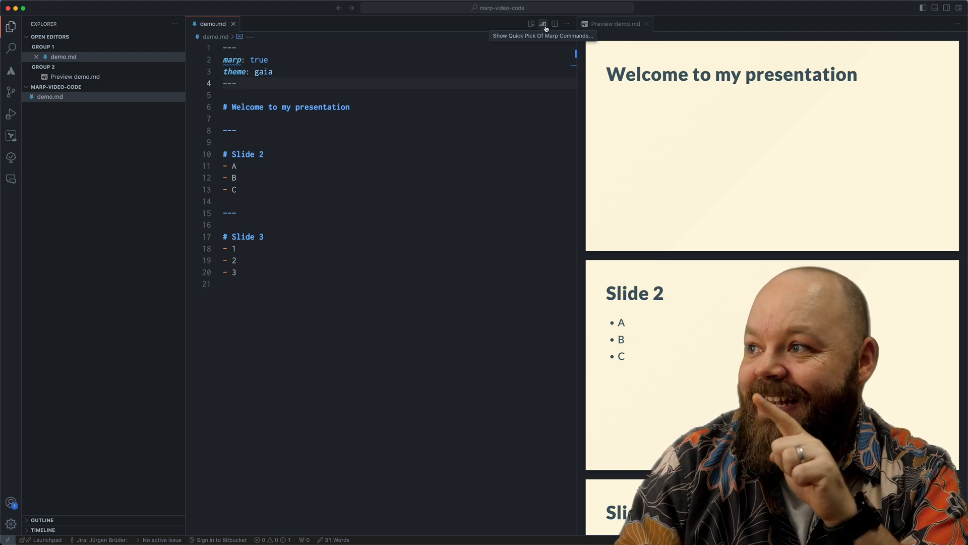
Export the deck via the Marp commands menu as a PowerPoint document, demo.pptx, and view it
{"action": "left_click", "coordinate": [542, 23]}
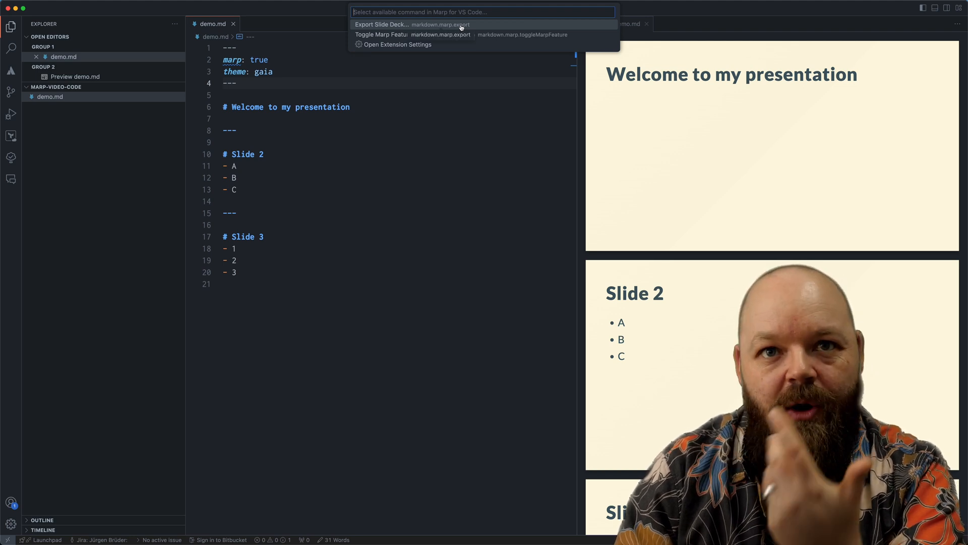
{"action": "left_click", "coordinate": [382, 24]}
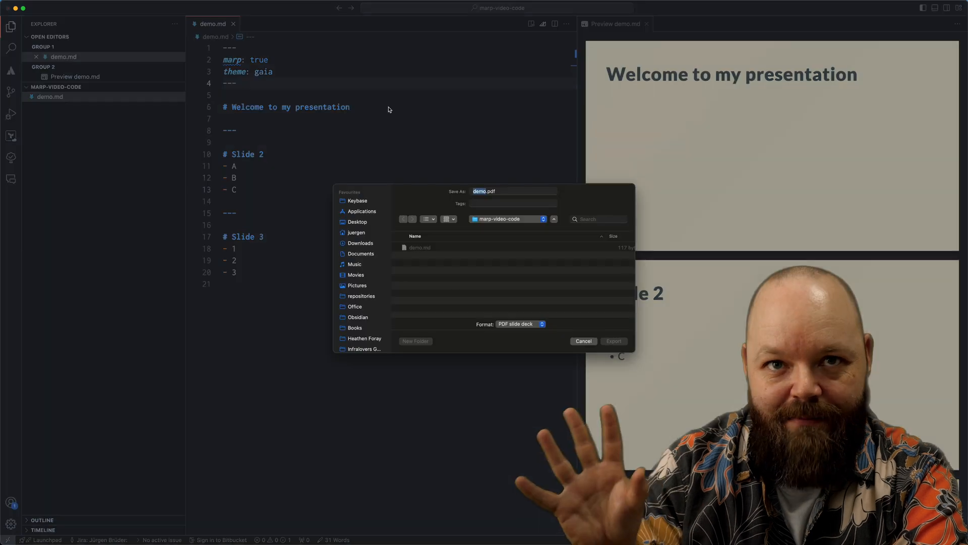
{"action": "left_click", "coordinate": [521, 324]}
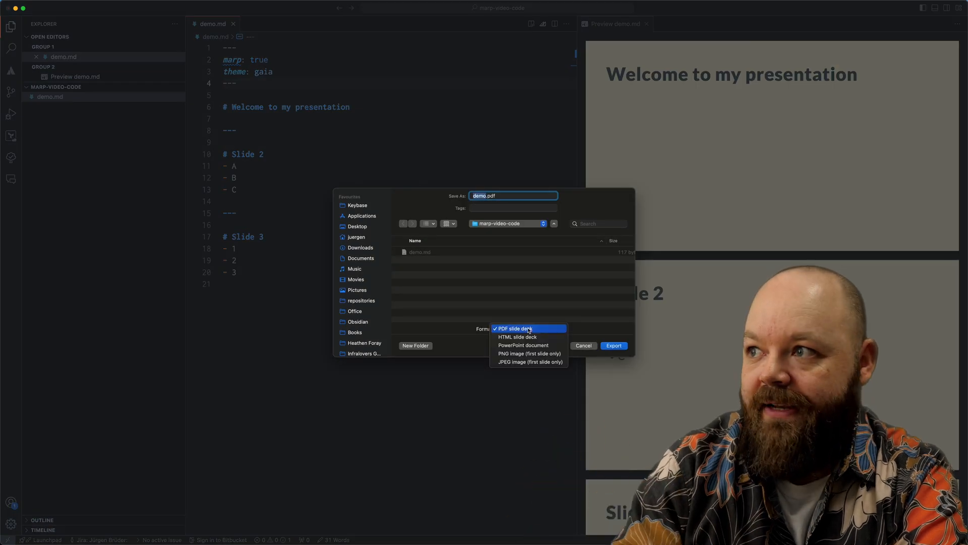
{"action": "mouse_move", "coordinate": [523, 345]}
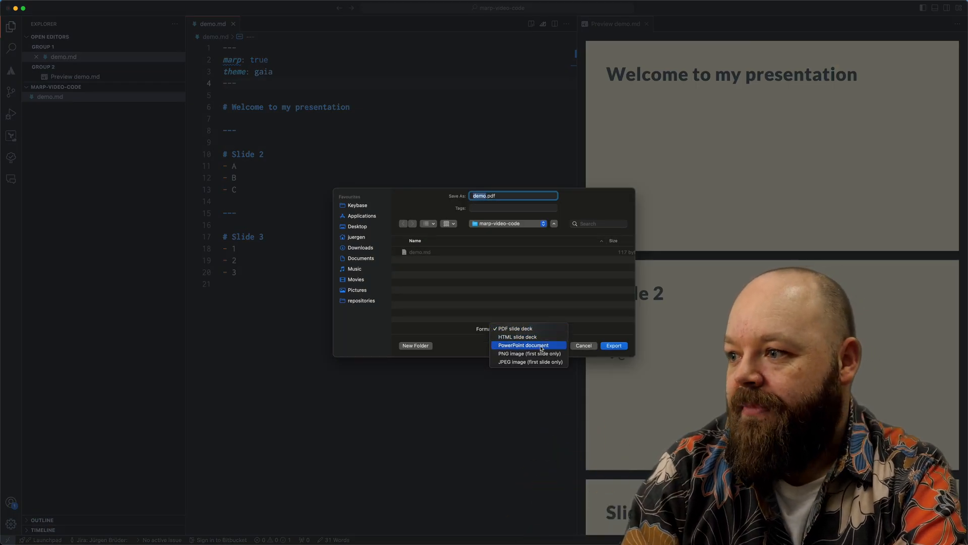
{"action": "left_click", "coordinate": [524, 345]}
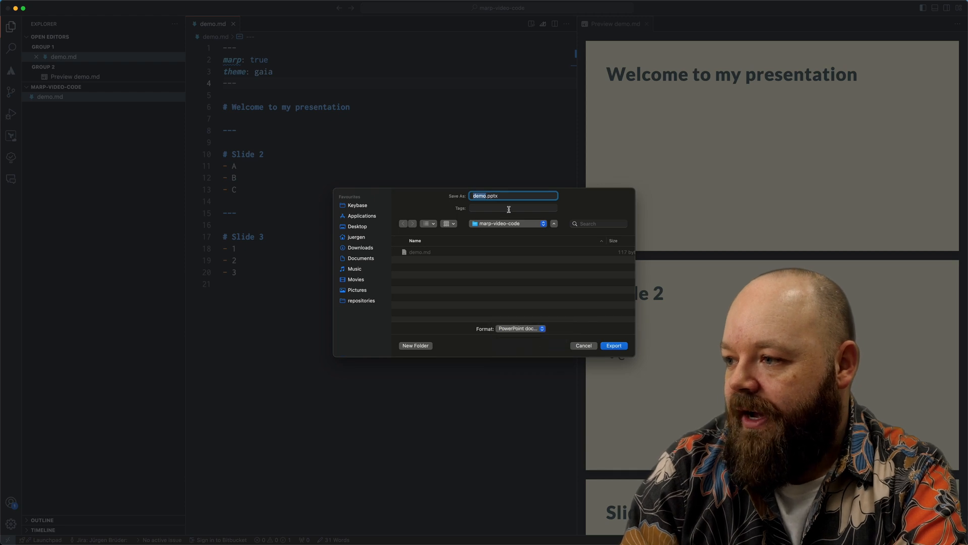
{"action": "left_click", "coordinate": [612, 345]}
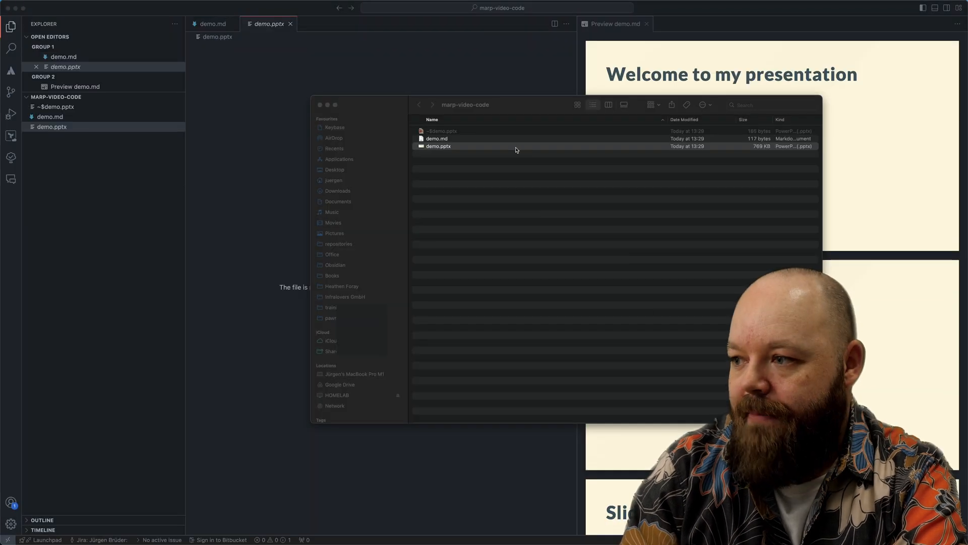
{"action": "double_click", "coordinate": [439, 146]}
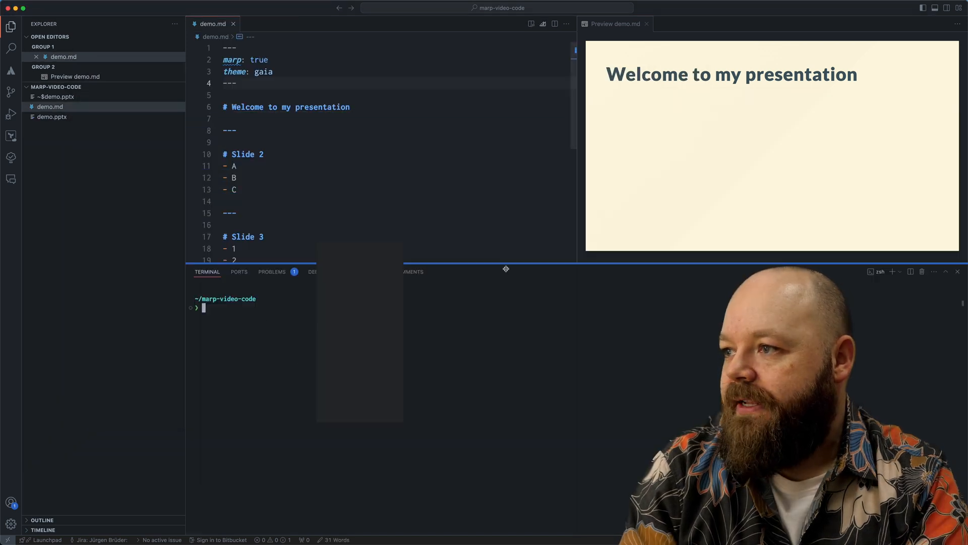
Run marp --version in the integrated terminal, showing Marp CLI v3.4.0
{"action": "type", "text": "marp --version"}
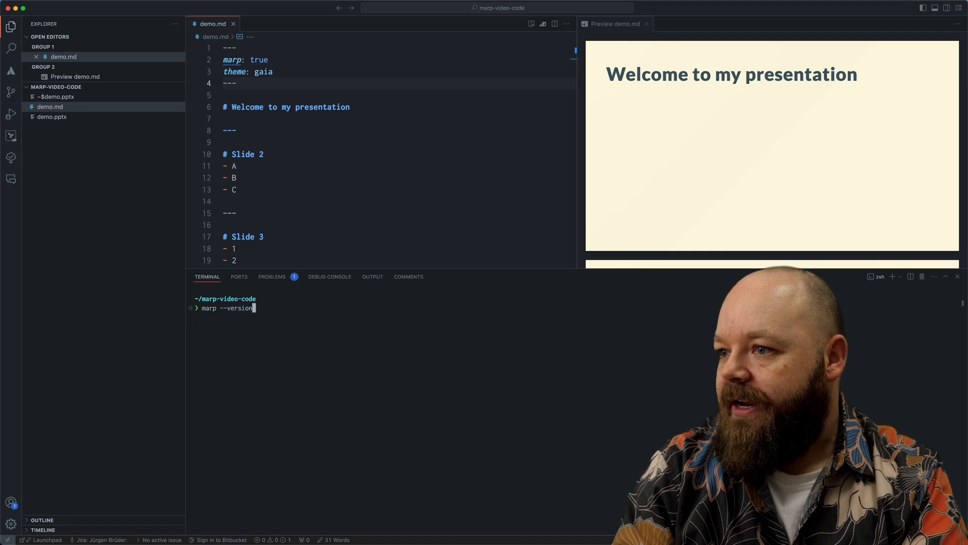
{"action": "key", "text": "Return"}
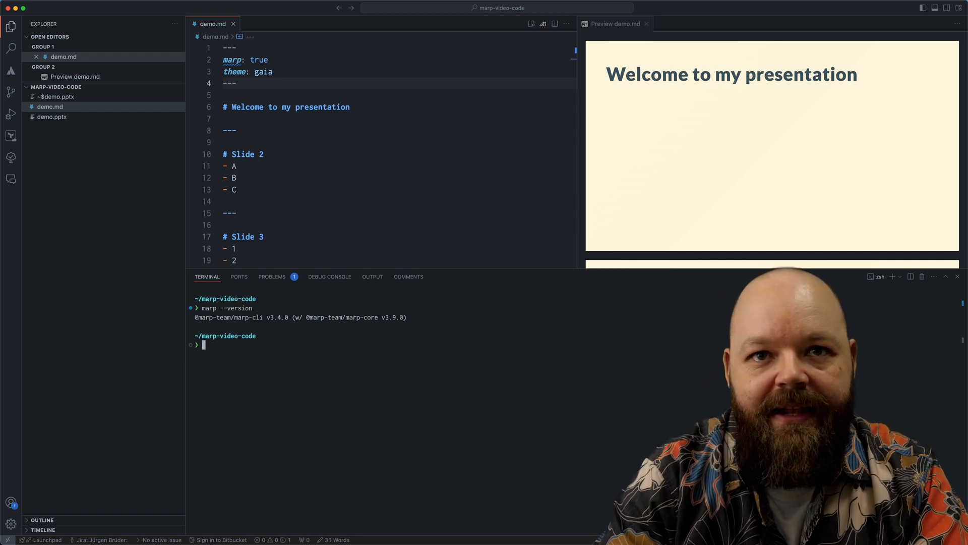
Run marp demo.md --pptx to export the deck to PowerPoint from the CLI
{"action": "type", "text": "marp demo."}
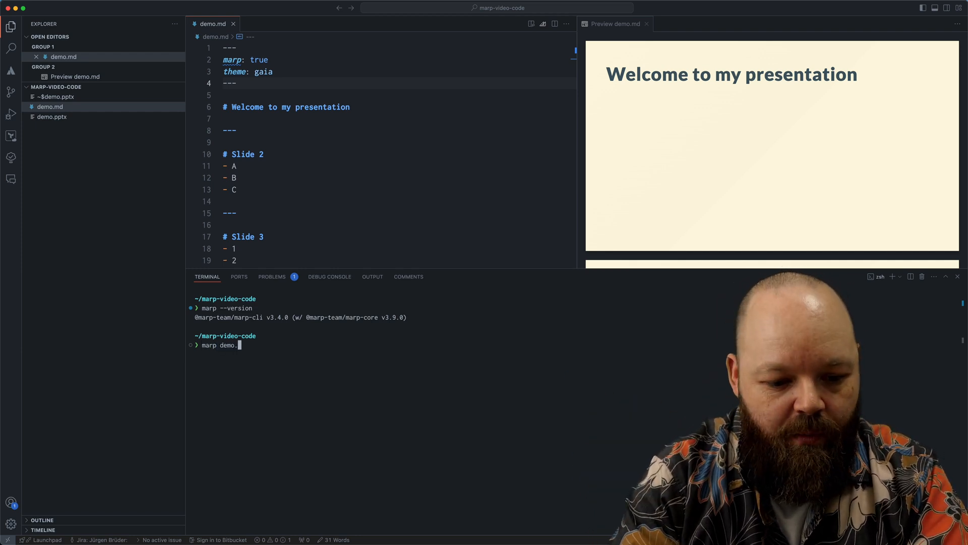
{"action": "type", "text": "md"}
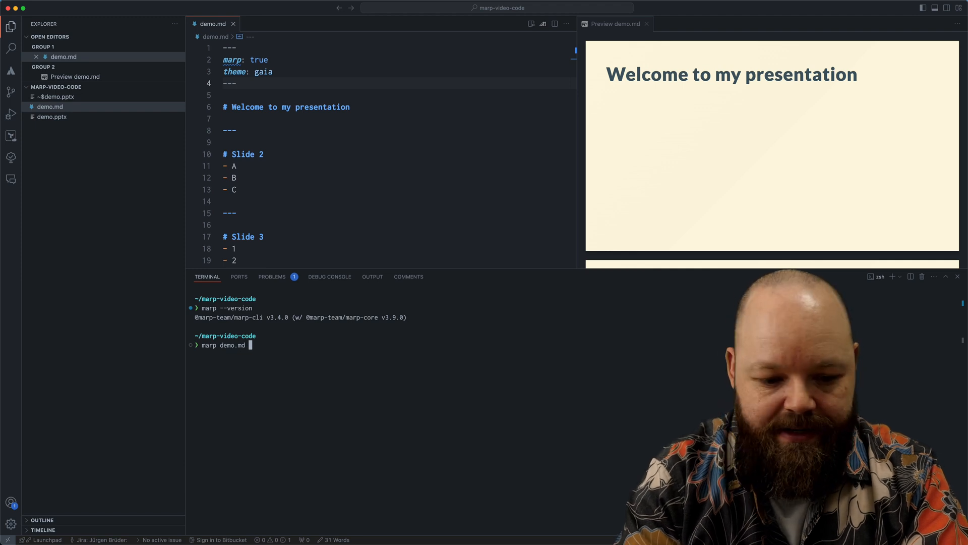
{"action": "type", "text": "--p"}
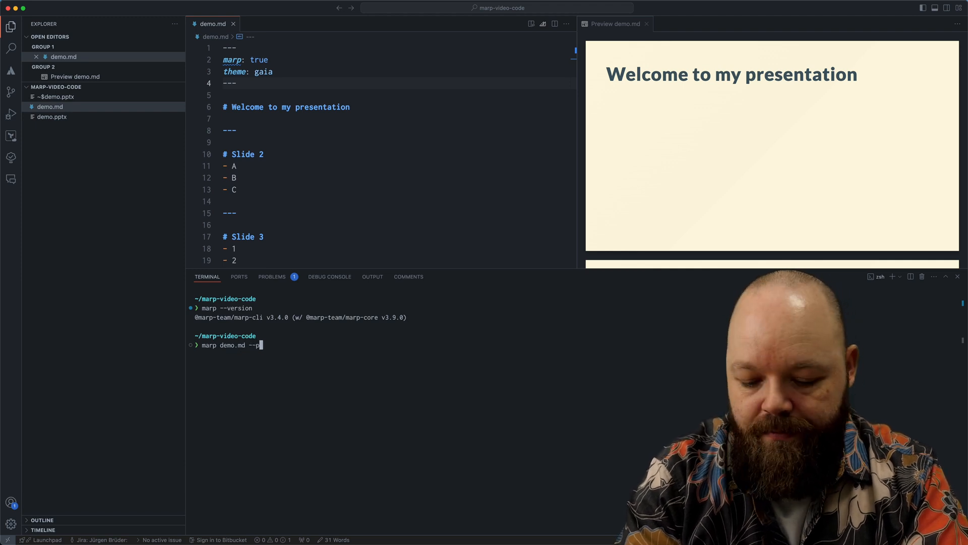
{"action": "type", "text": "ptx"}
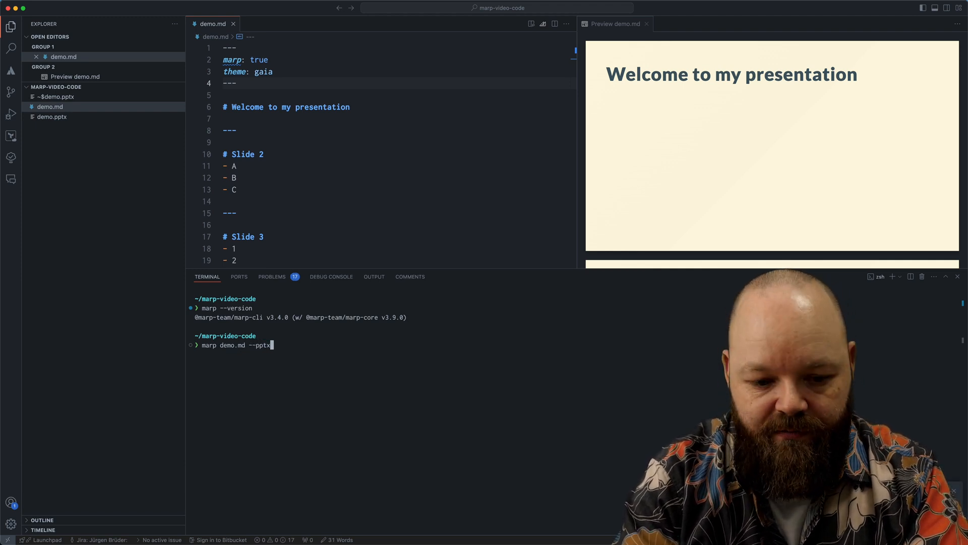
{"action": "key", "text": "Return"}
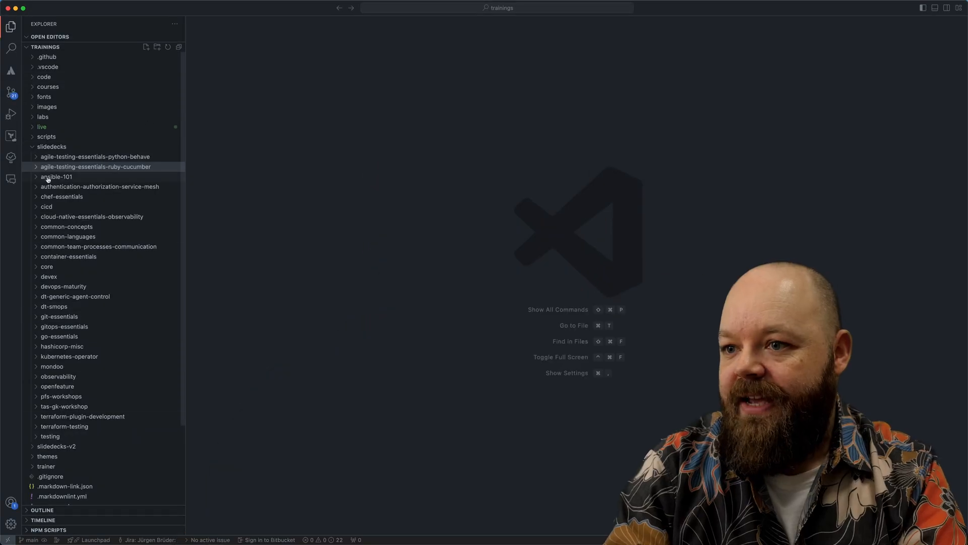
{"action": "mouse_move", "coordinate": [60, 336]}
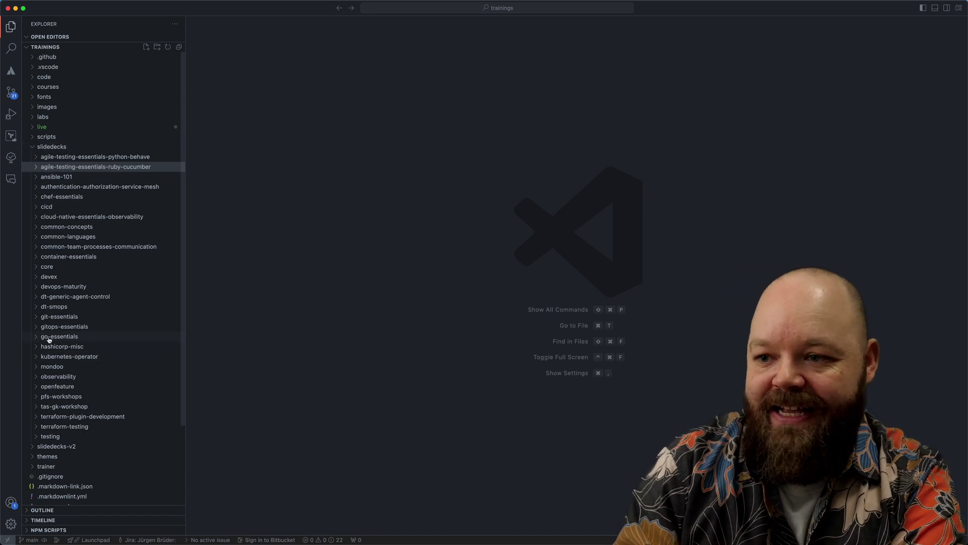
Expand the git-essentials deck folder and open its 02_git_intro.md slide file
{"action": "left_click", "coordinate": [58, 316]}
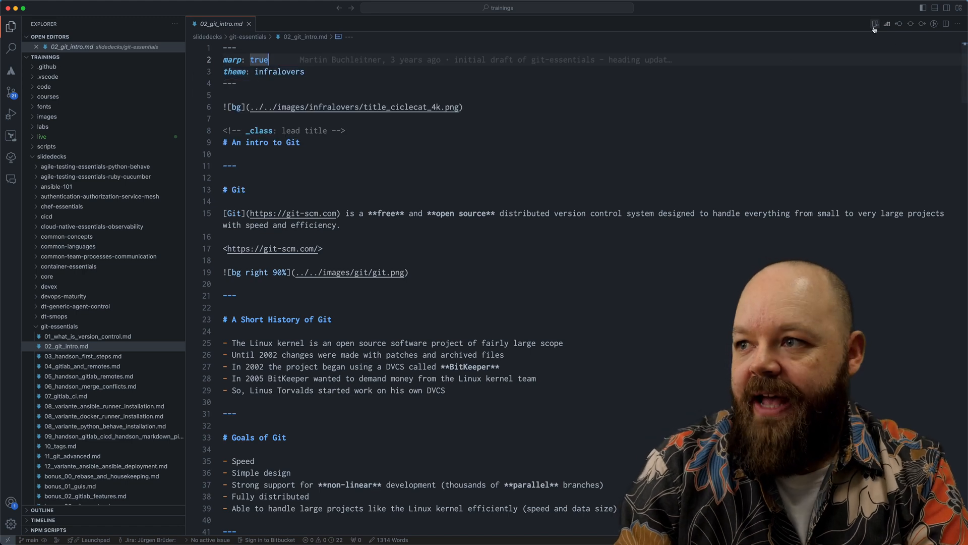
{"action": "left_click", "coordinate": [875, 23]}
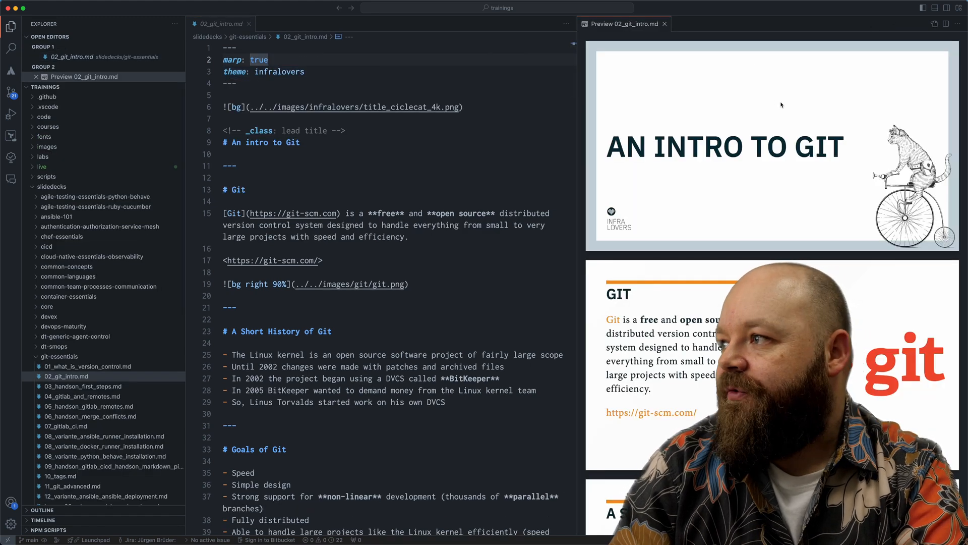
{"action": "scroll", "scroll_direction": "down", "scroll_amount": 3}
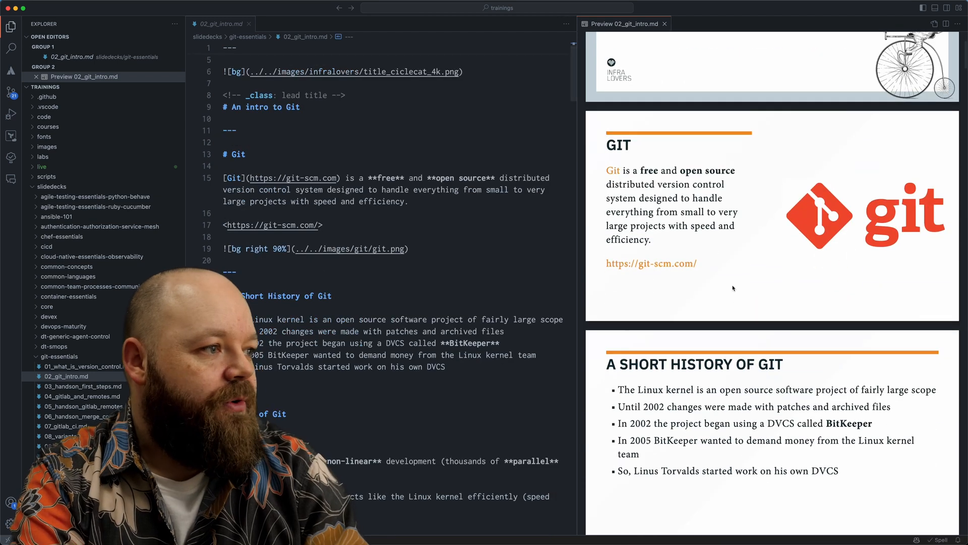
{"action": "left_click", "coordinate": [665, 23]}
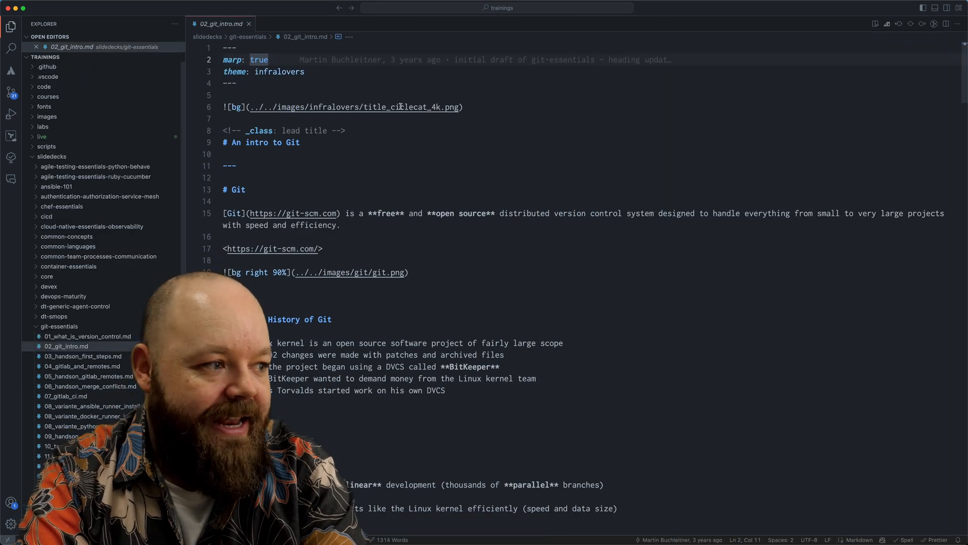
{"action": "double_click", "coordinate": [279, 71]}
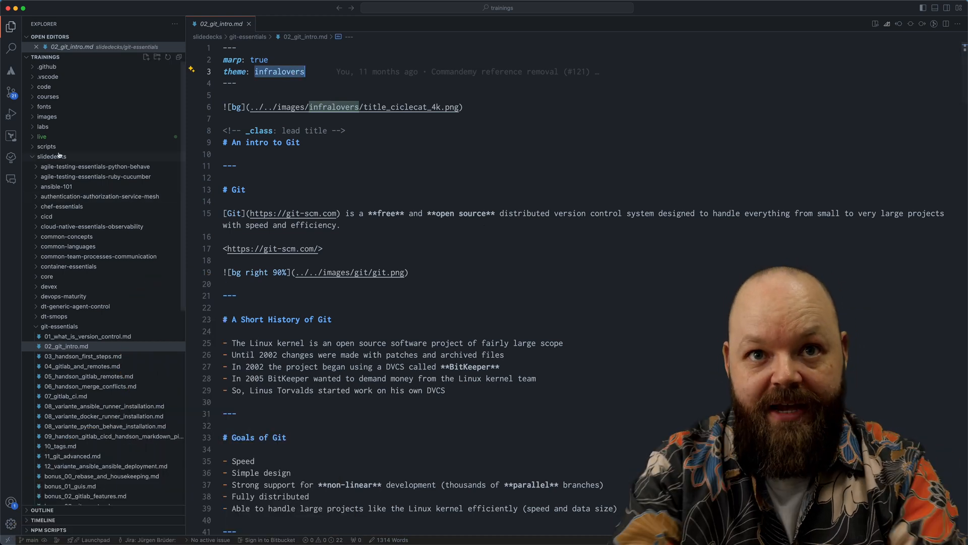
Collapse slidedecks, expand themes and open the infralovers.scss Marp theme
{"action": "left_click", "coordinate": [51, 156]}
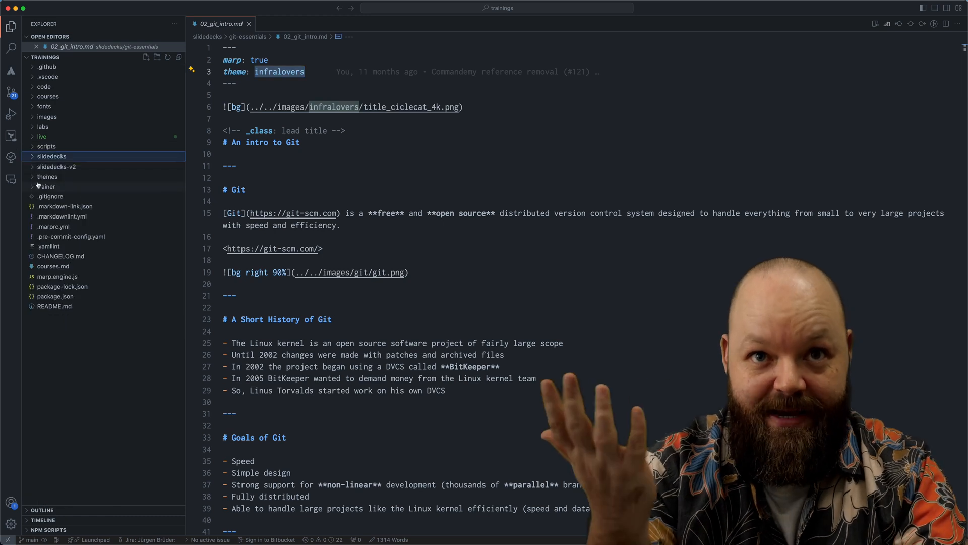
{"action": "left_click", "coordinate": [47, 176]}
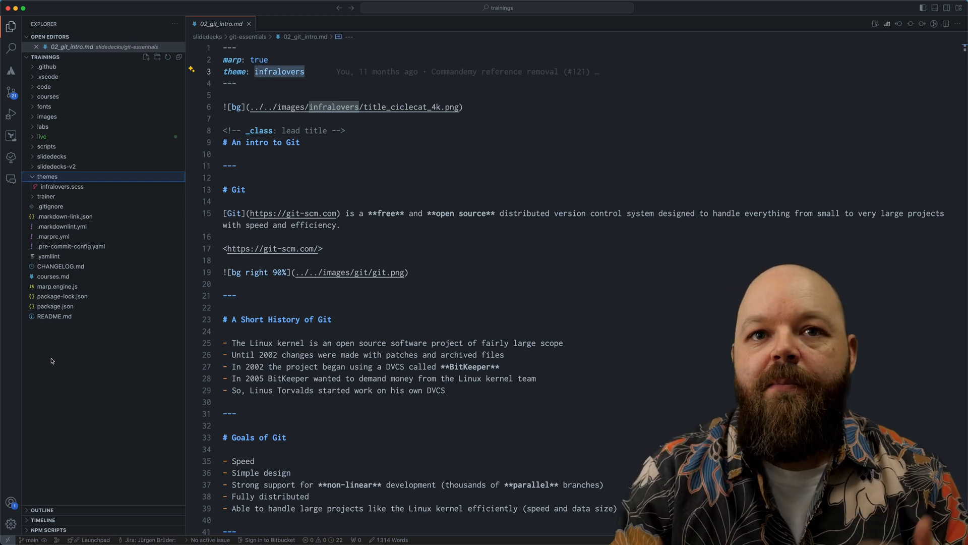
{"action": "mouse_move", "coordinate": [87, 192]}
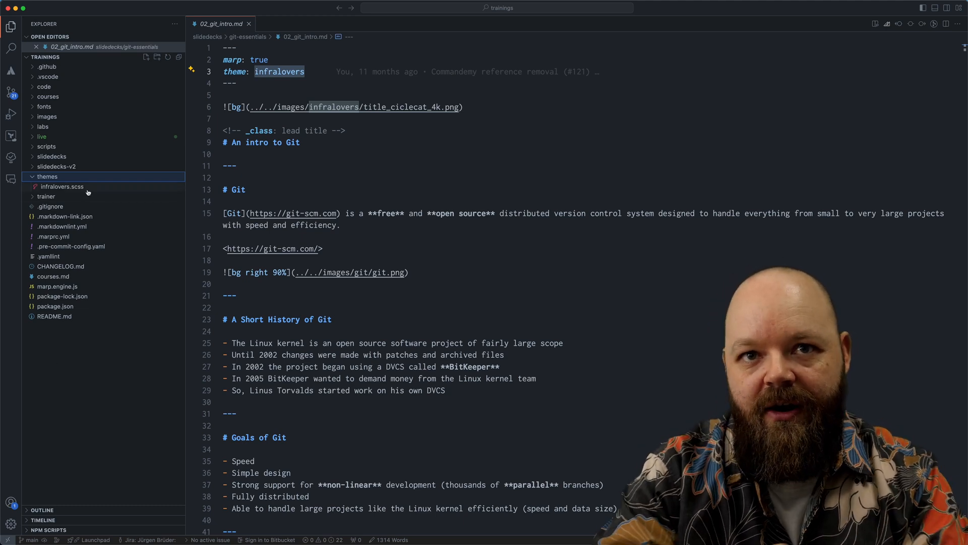
{"action": "mouse_move", "coordinate": [61, 186]}
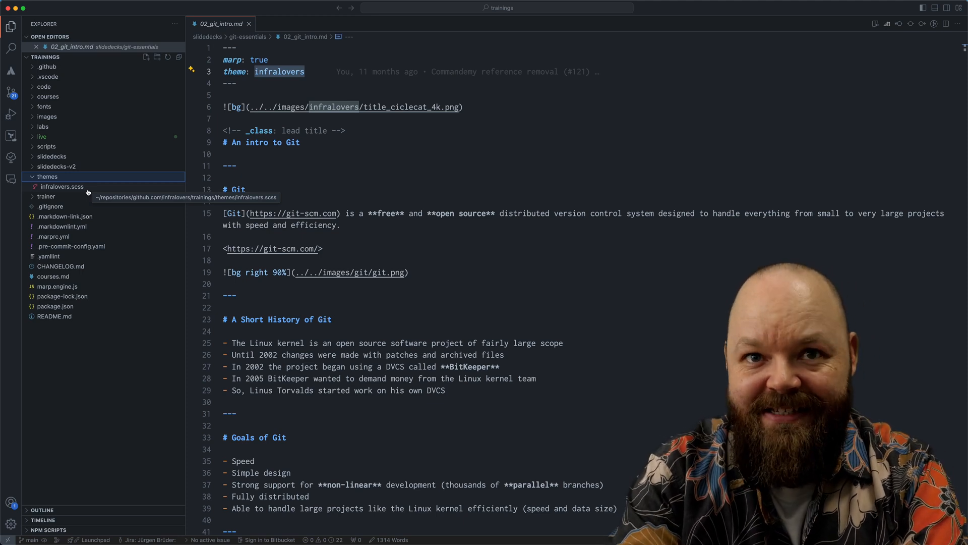
{"action": "left_click", "coordinate": [62, 186]}
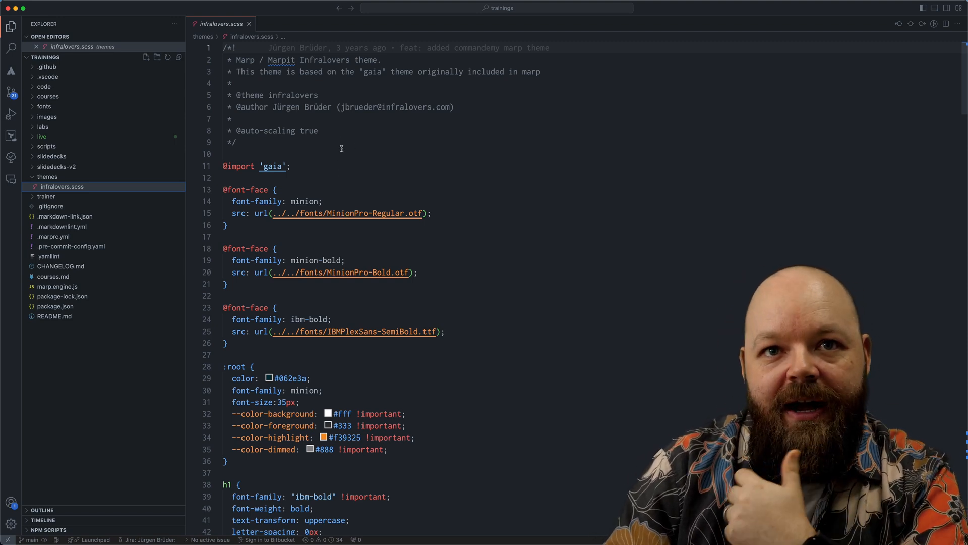
Browse through the infralovers.scss theme styles, then close the file
{"action": "scroll", "scroll_direction": "down", "scroll_amount": 3}
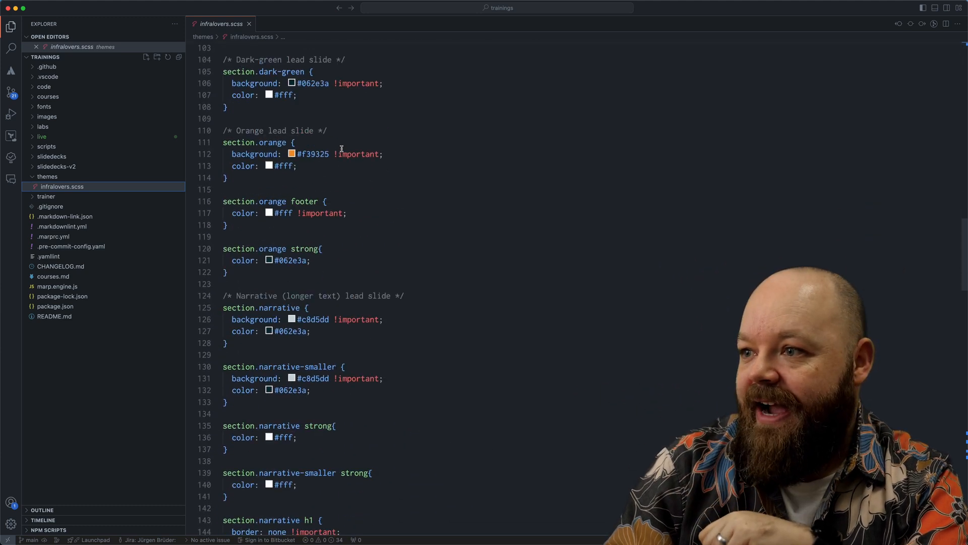
{"action": "scroll", "scroll_direction": "down", "scroll_amount": 3}
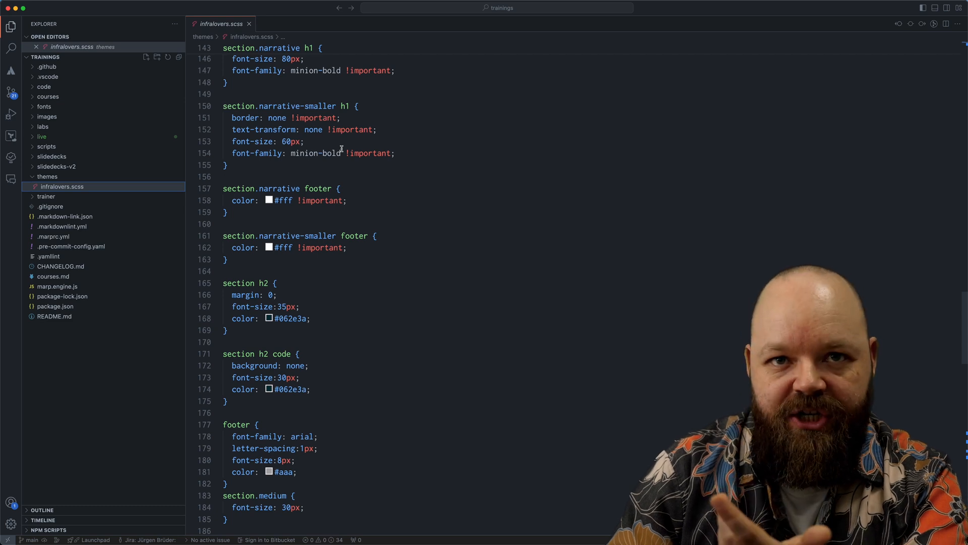
{"action": "scroll", "scroll_direction": "up", "scroll_amount": 3}
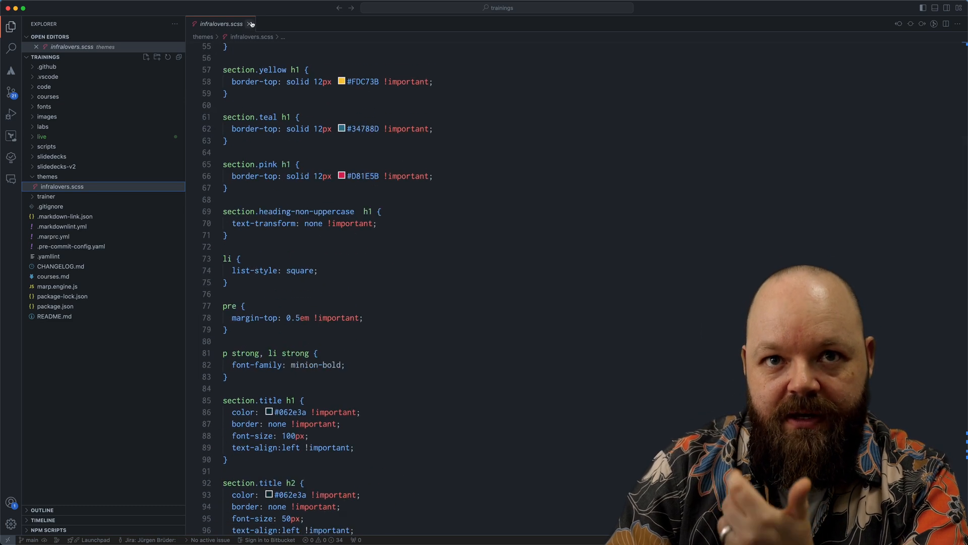
{"action": "left_click", "coordinate": [251, 23]}
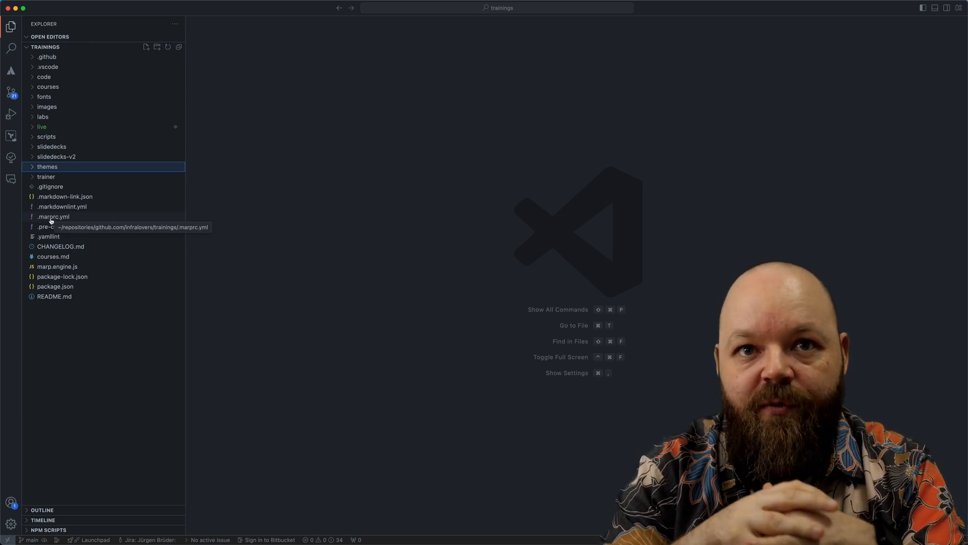
Open .marprc.yml, showing the theme set to themes/infralovers.scss
{"action": "left_click", "coordinate": [53, 217]}
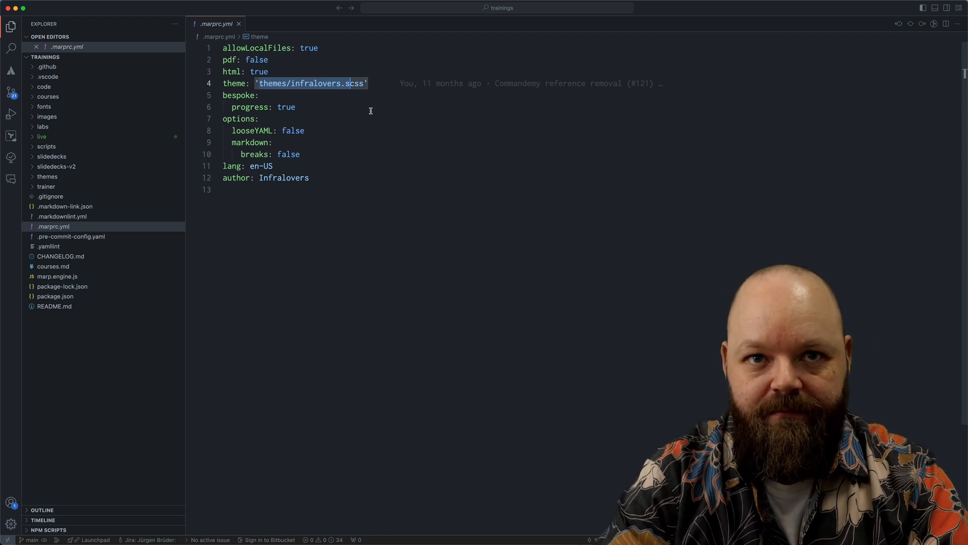
{"action": "mouse_move", "coordinate": [300, 102]}
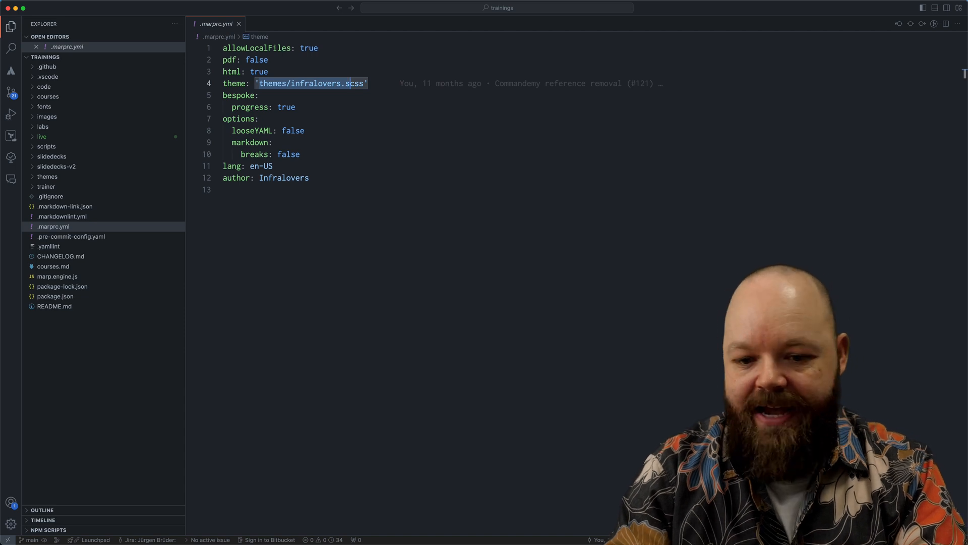
{"action": "mouse_move", "coordinate": [203, 214]}
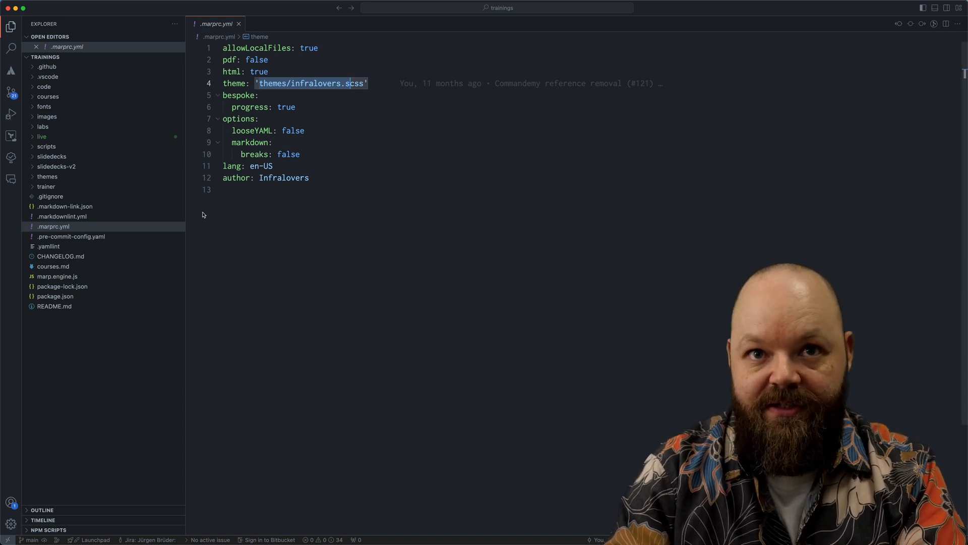